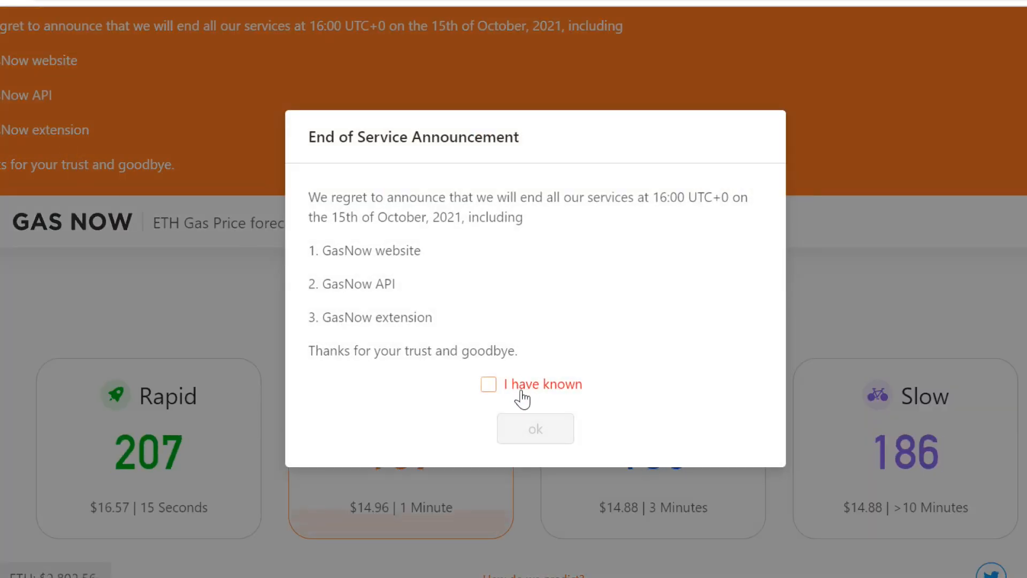
# Step: Dismiss GasNow's end-of-service notice and review the gas price tiers and transaction cost table
pyautogui.click(488, 384)
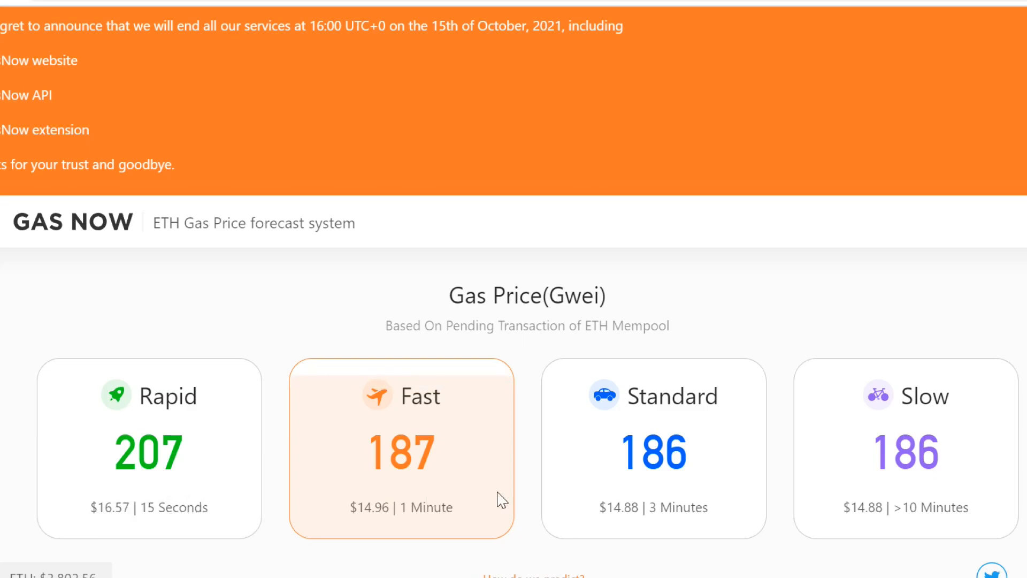
pyautogui.moveTo(446, 300)
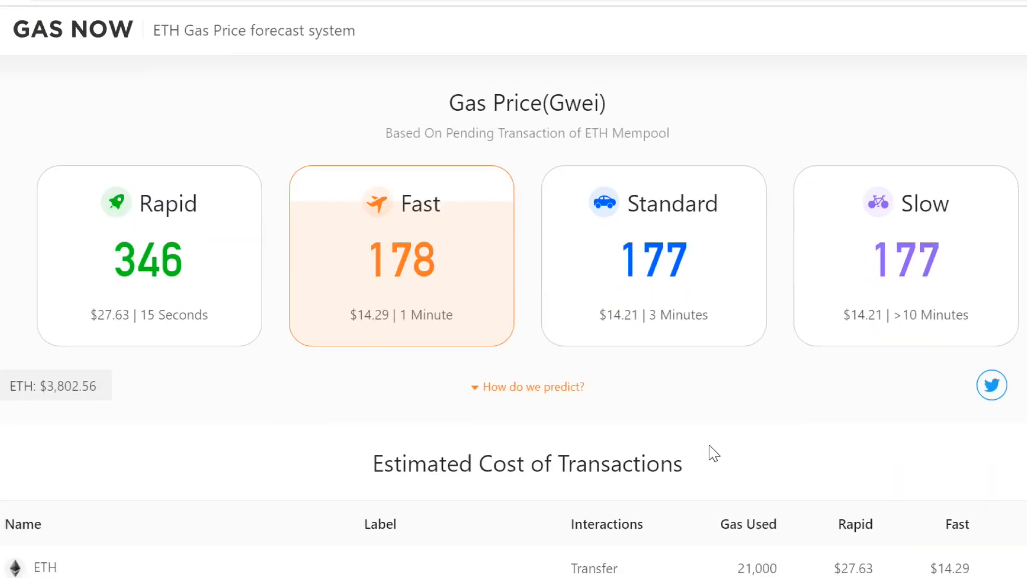
pyautogui.scroll(-3)
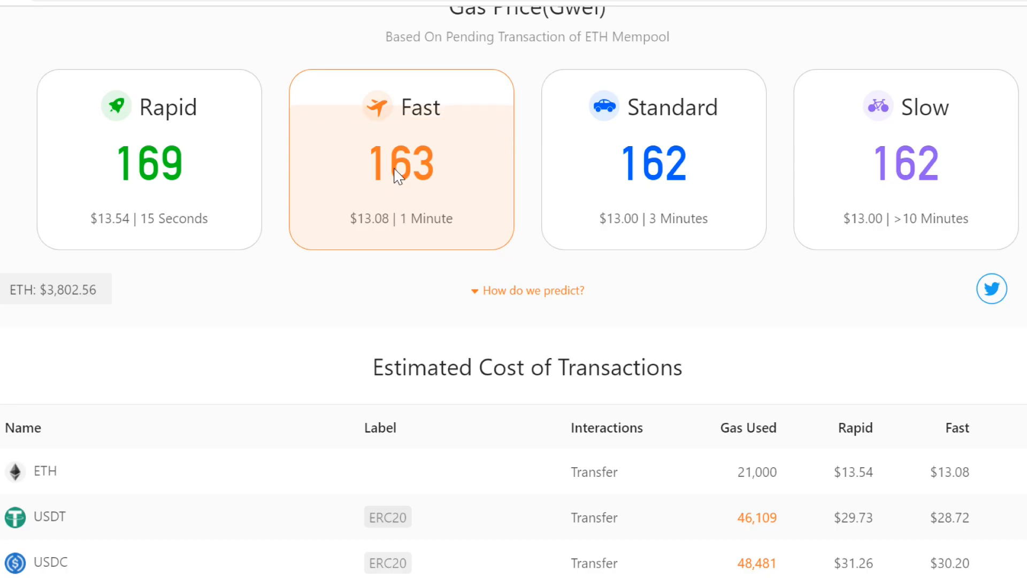
pyautogui.moveTo(395, 251)
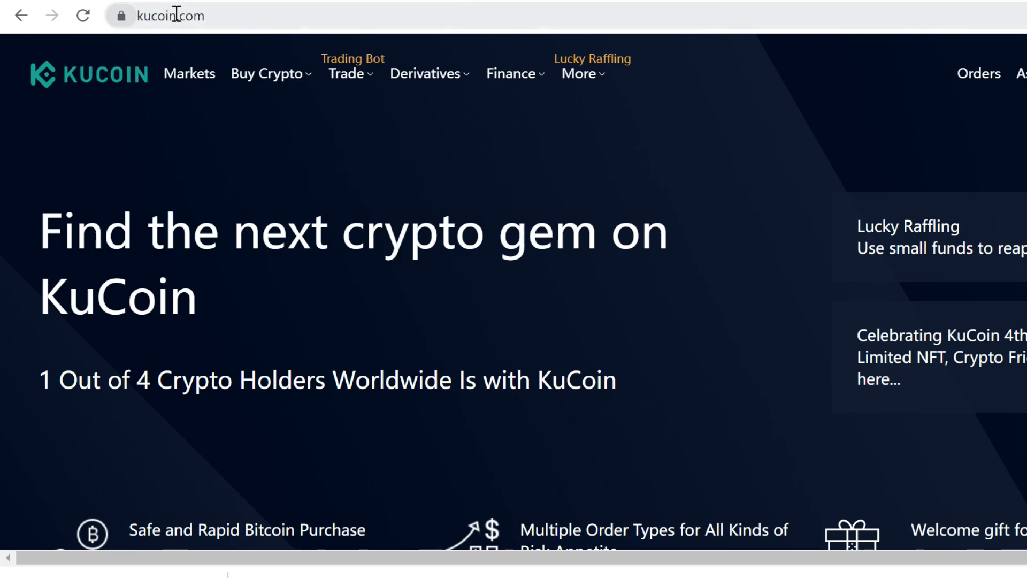
# Step: On KuCoin's Main Account deposit page, choose NANO as the coin to deposit
pyautogui.click(164, 15)
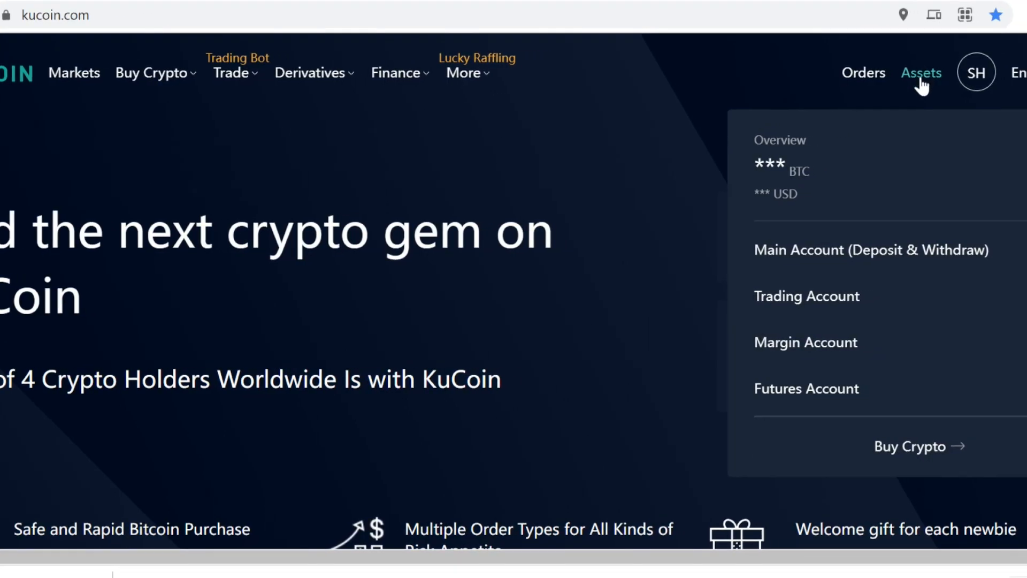
pyautogui.moveTo(871, 249)
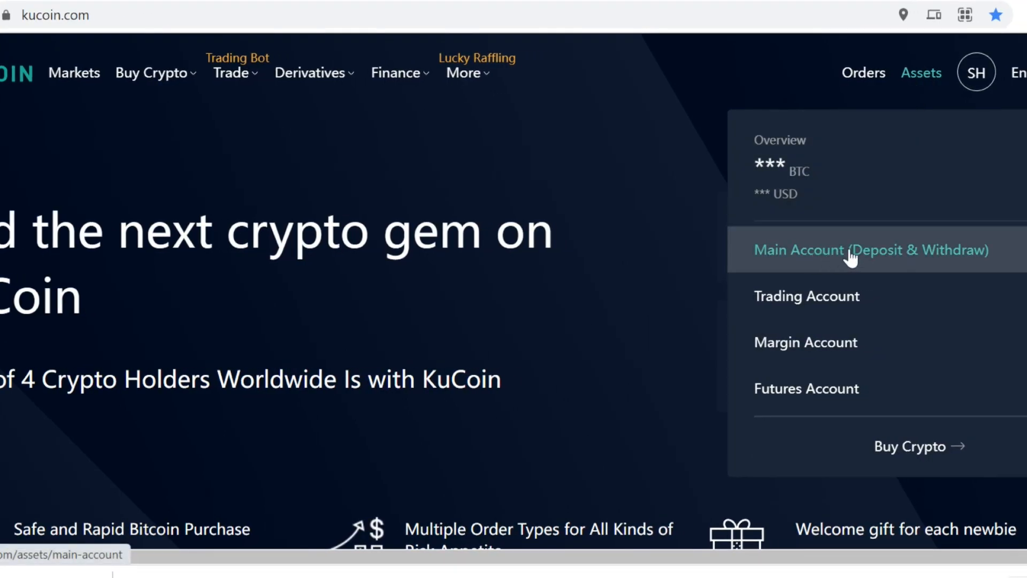
pyautogui.click(871, 250)
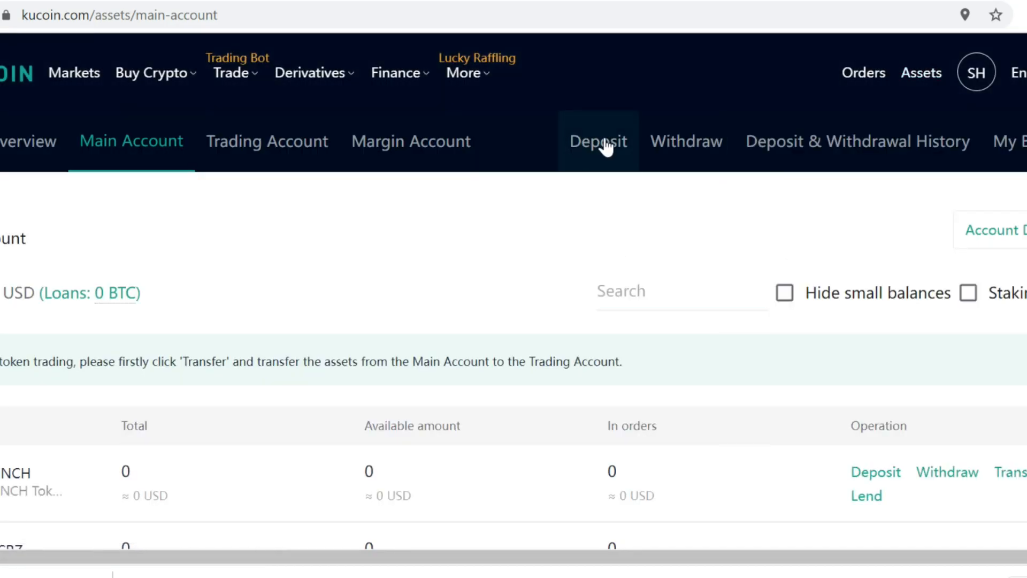
pyautogui.click(597, 141)
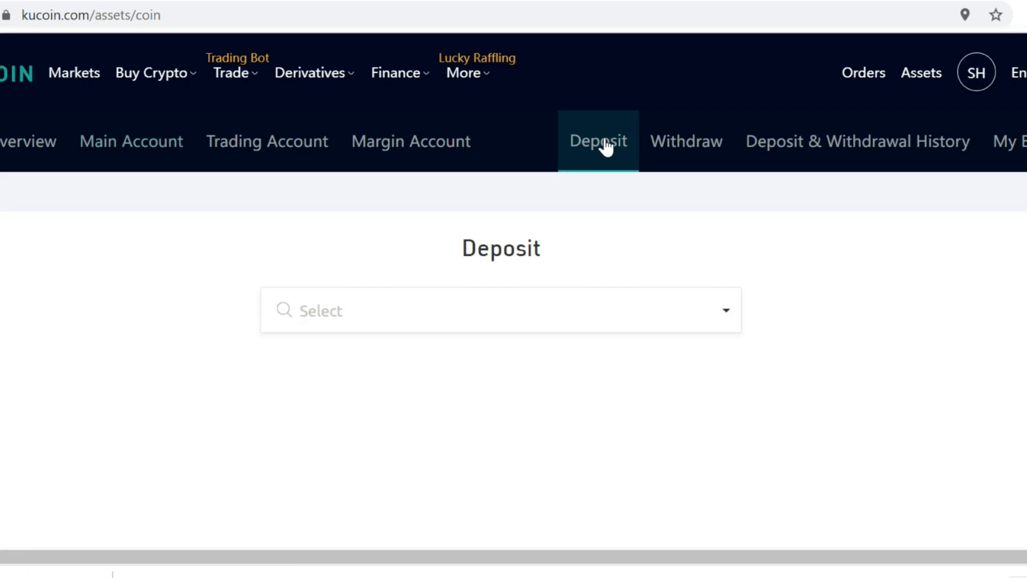
pyautogui.click(500, 311)
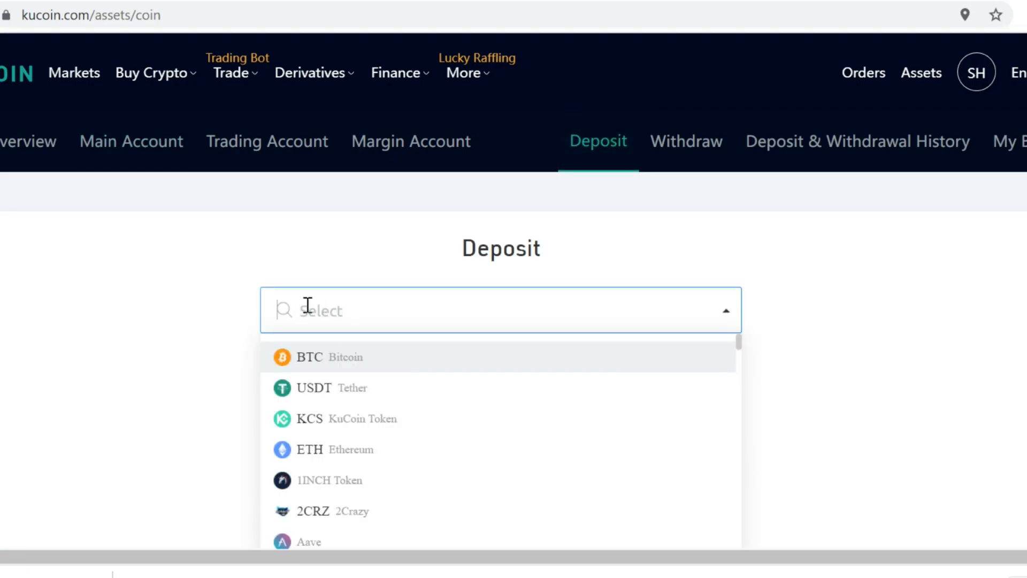
pyautogui.write('nano')
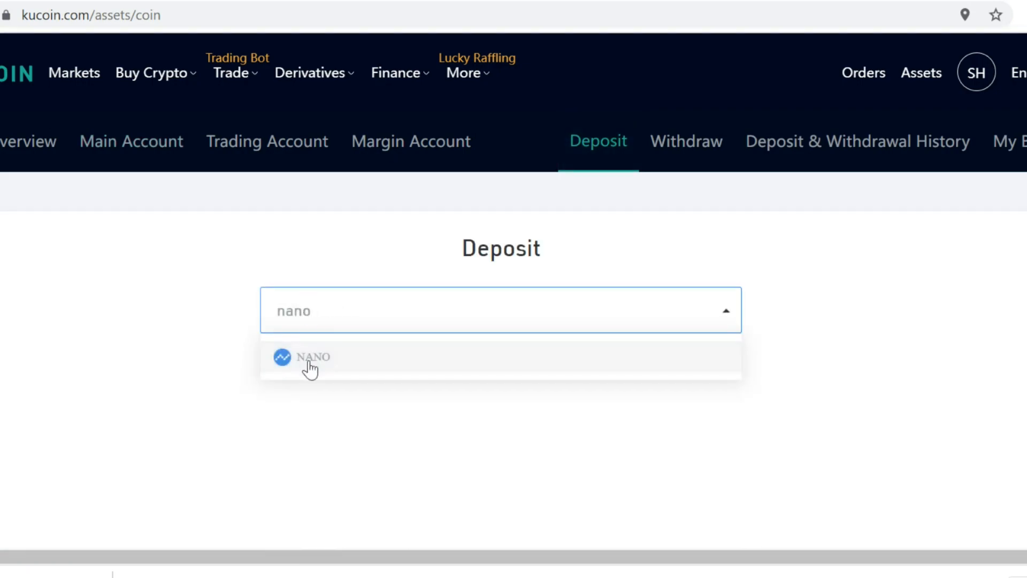
pyautogui.click(313, 358)
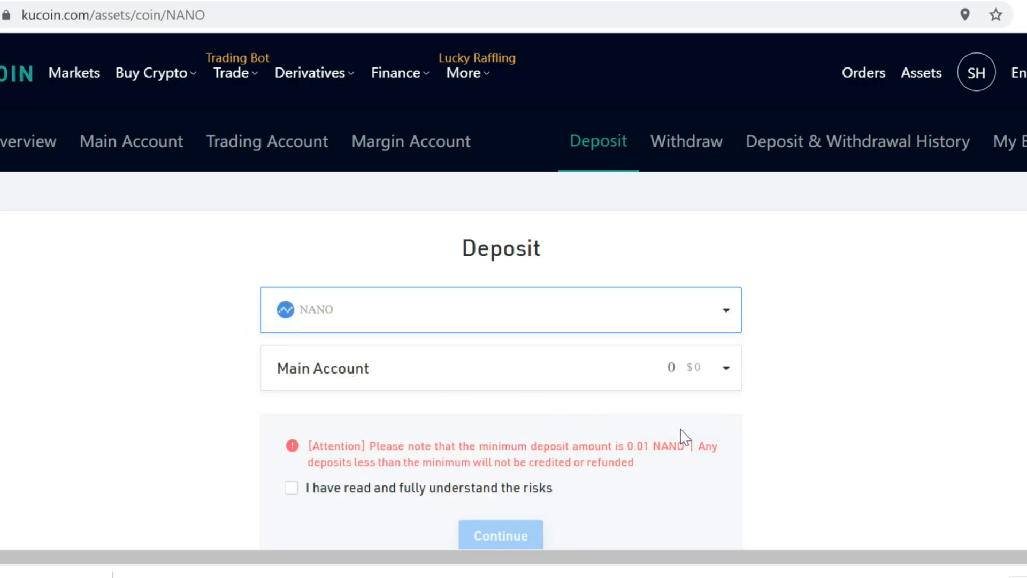
# Step: Accept the deposit risk notice and copy the revealed NANO deposit address to the clipboard
pyautogui.click(292, 488)
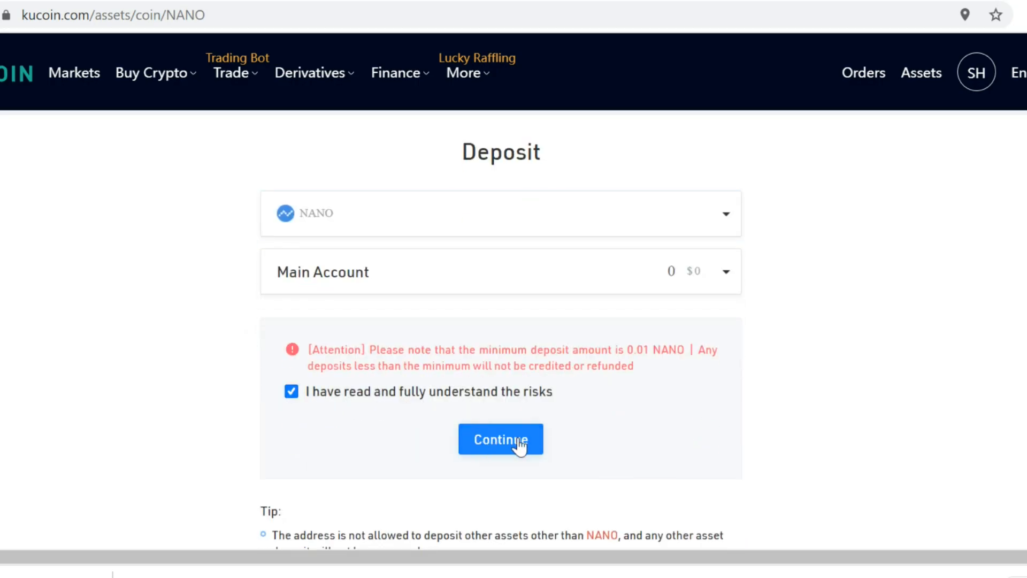
pyautogui.click(500, 439)
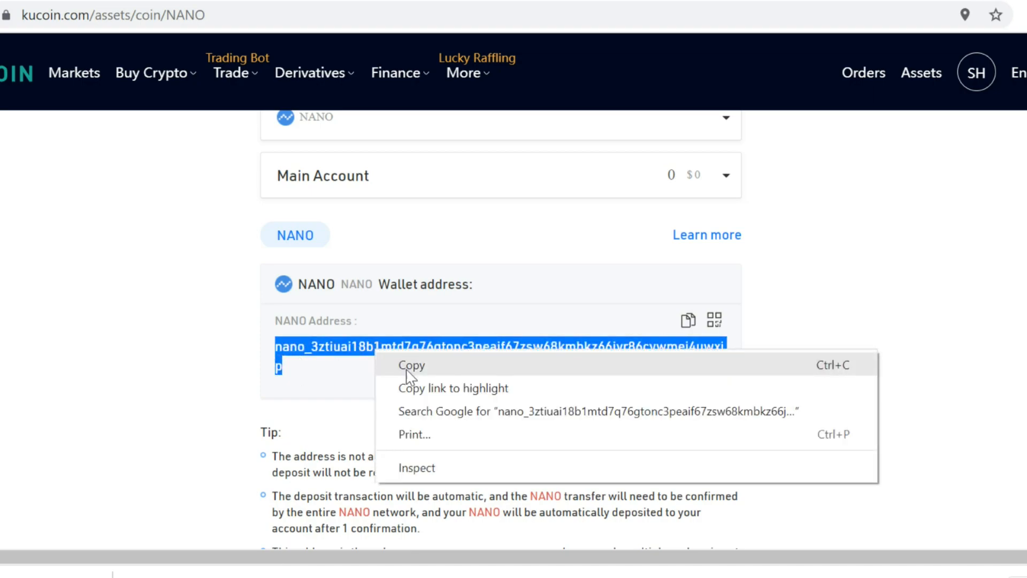
pyautogui.click(411, 365)
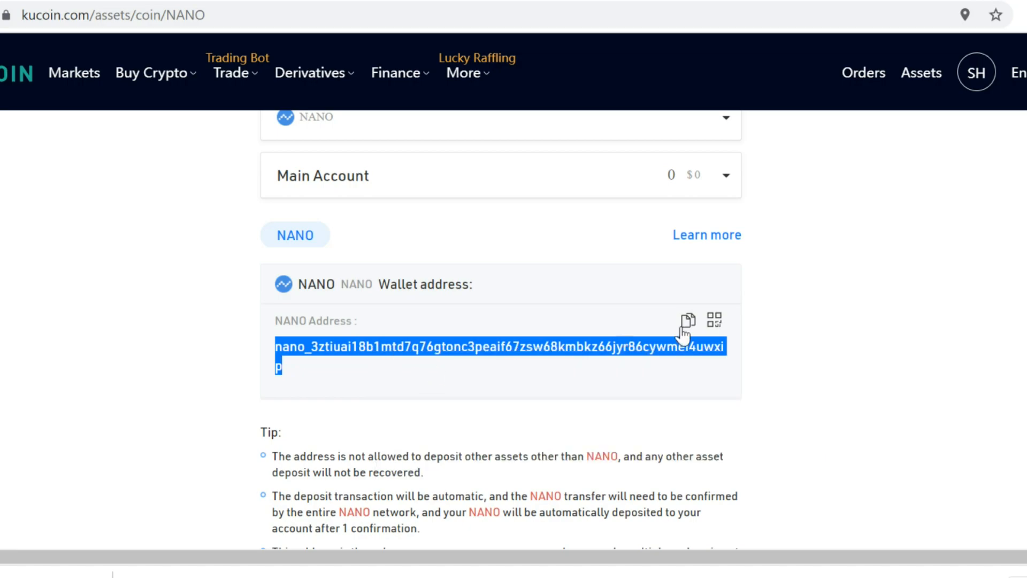
pyautogui.click(687, 320)
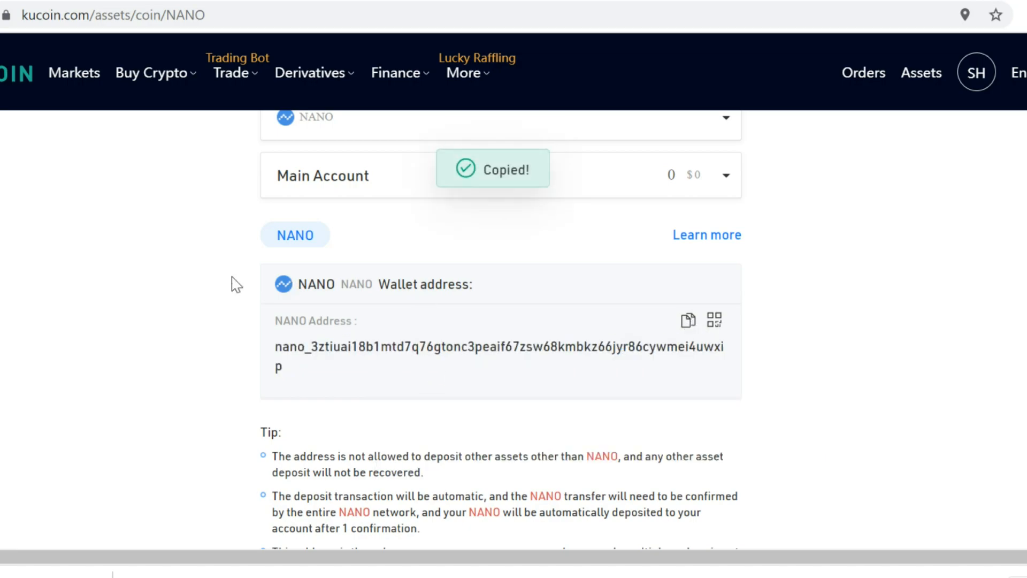
pyautogui.moveTo(278, 347)
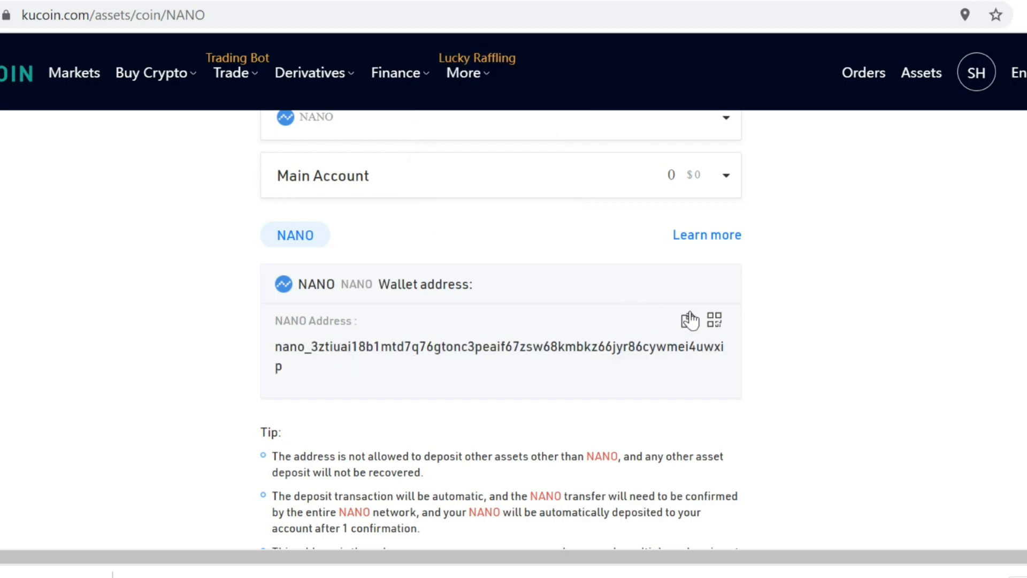
pyautogui.click(688, 320)
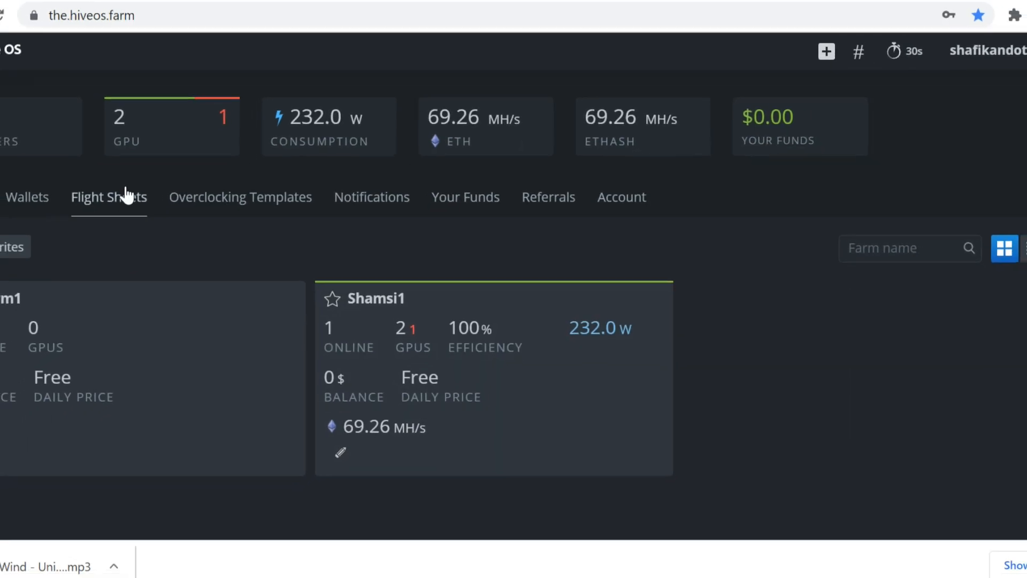
# Step: From Flight Sheets, add a wallet named Nano Wallet holding the copied KuCoin NANO address
pyautogui.click(109, 197)
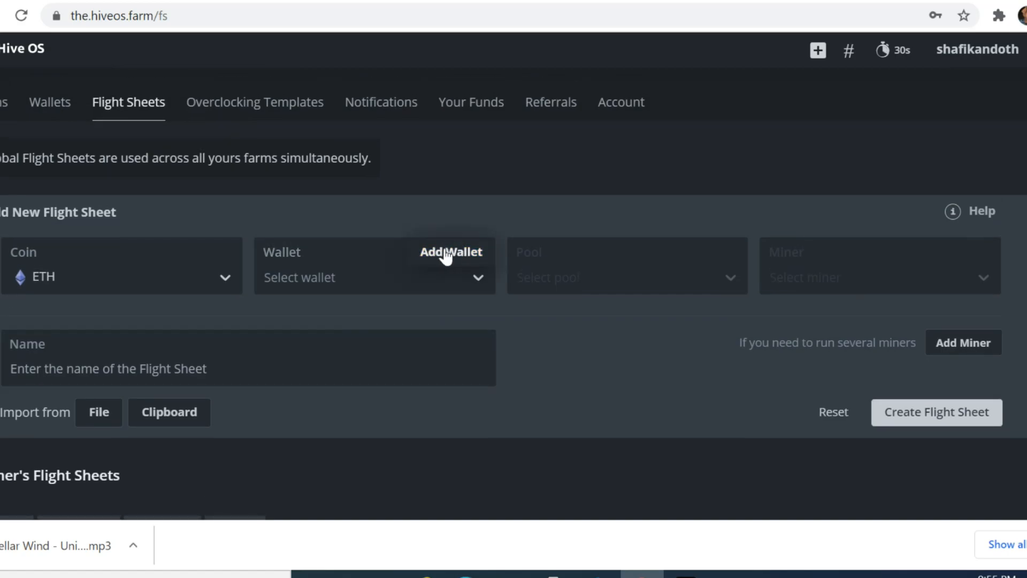
pyautogui.click(450, 251)
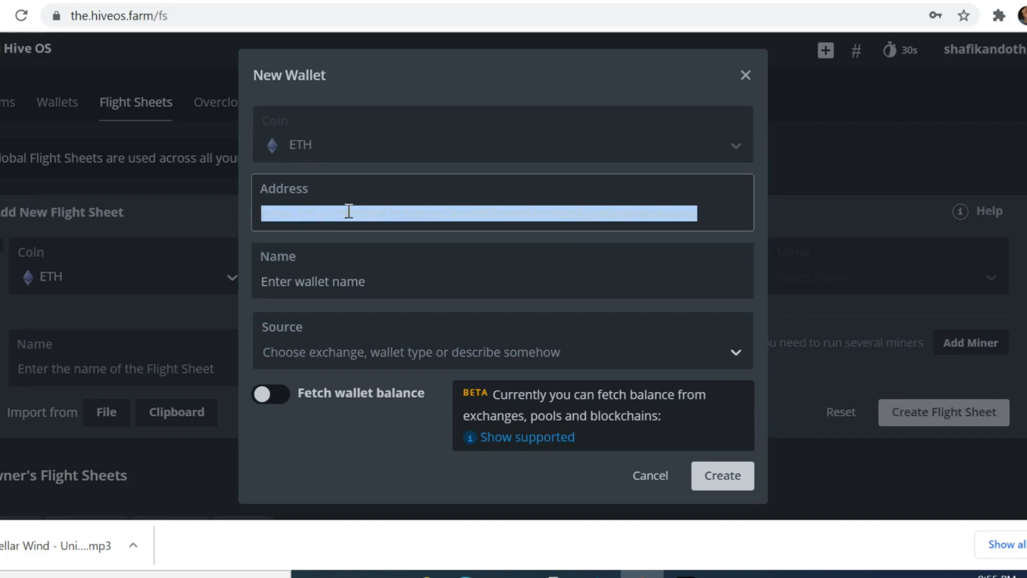
pyautogui.write('nano_3ztiuai18b1mtd7q76gtonc3peaif67zsw68kmbkz66jyr86cywmei4uwxip')
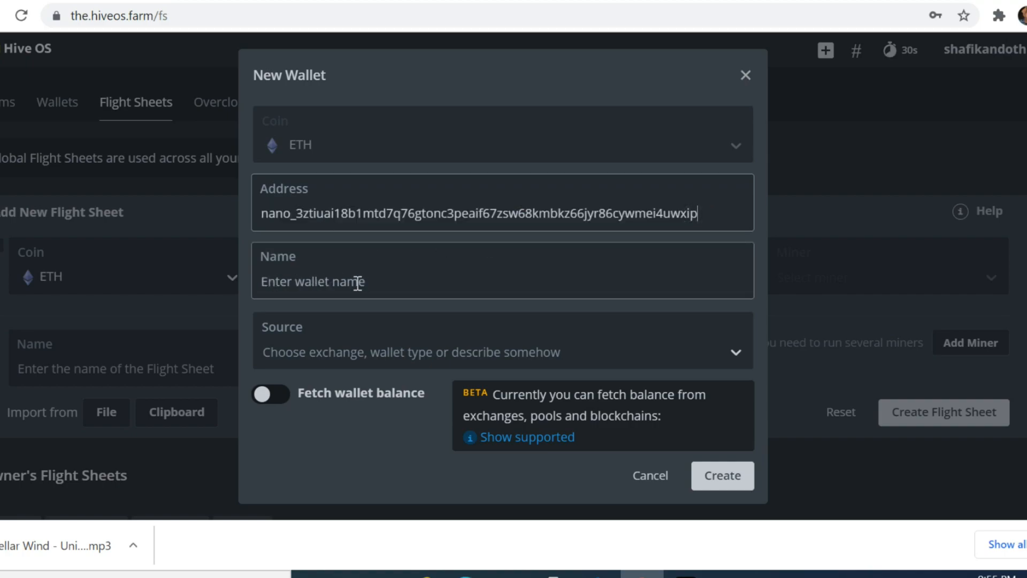
pyautogui.write('Nano')
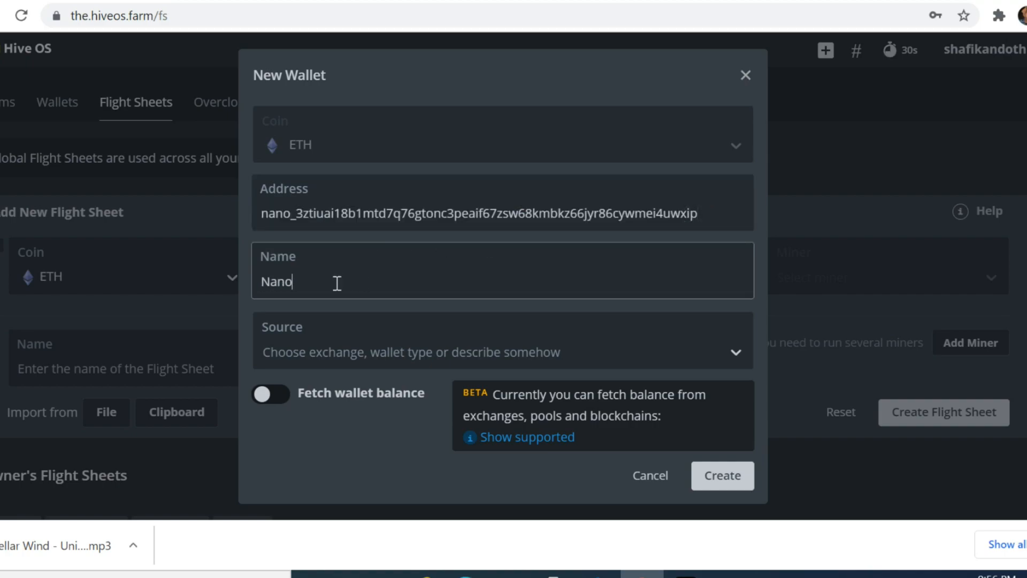
pyautogui.write('Wallet')
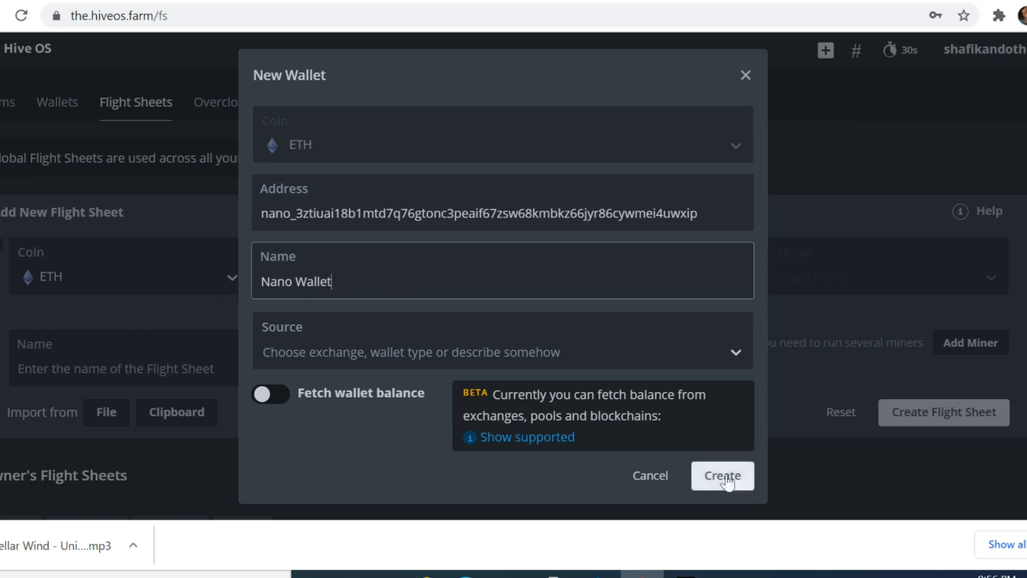
pyautogui.click(723, 475)
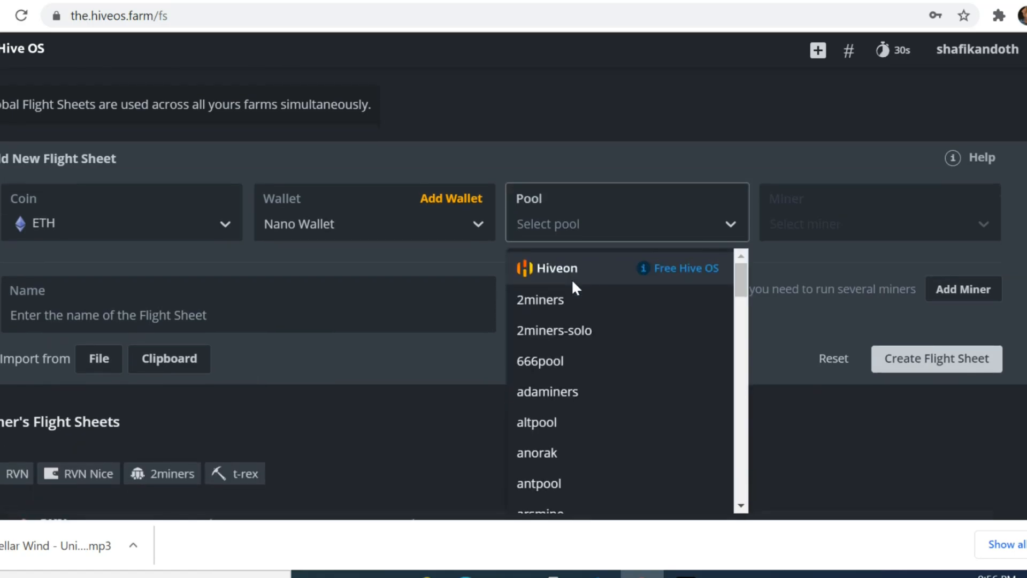
pyautogui.moveTo(562, 312)
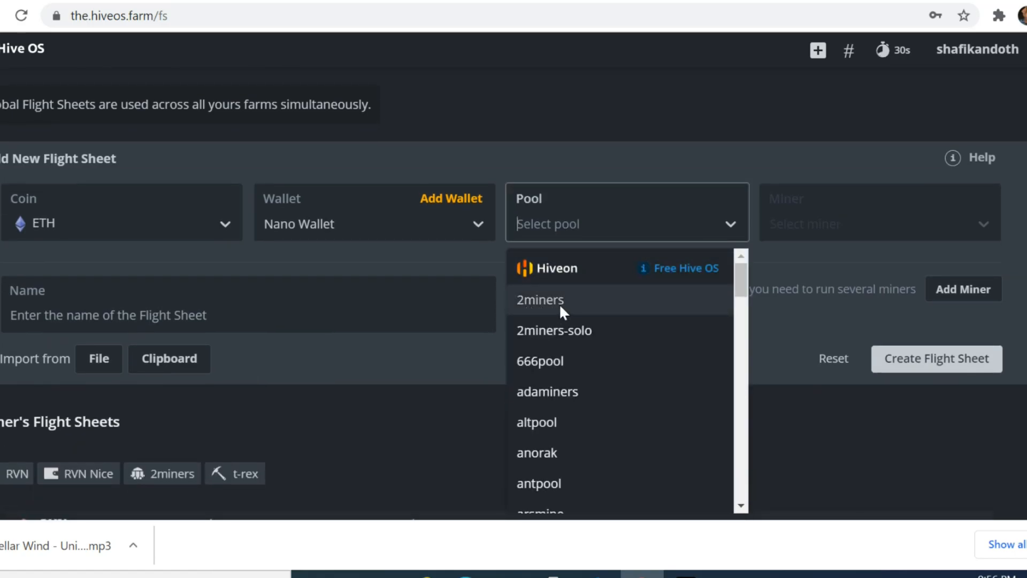
# Step: Create the flight sheet with the 2miners EU pool and T-Rex Miner, then view the rig's worker
pyautogui.click(540, 299)
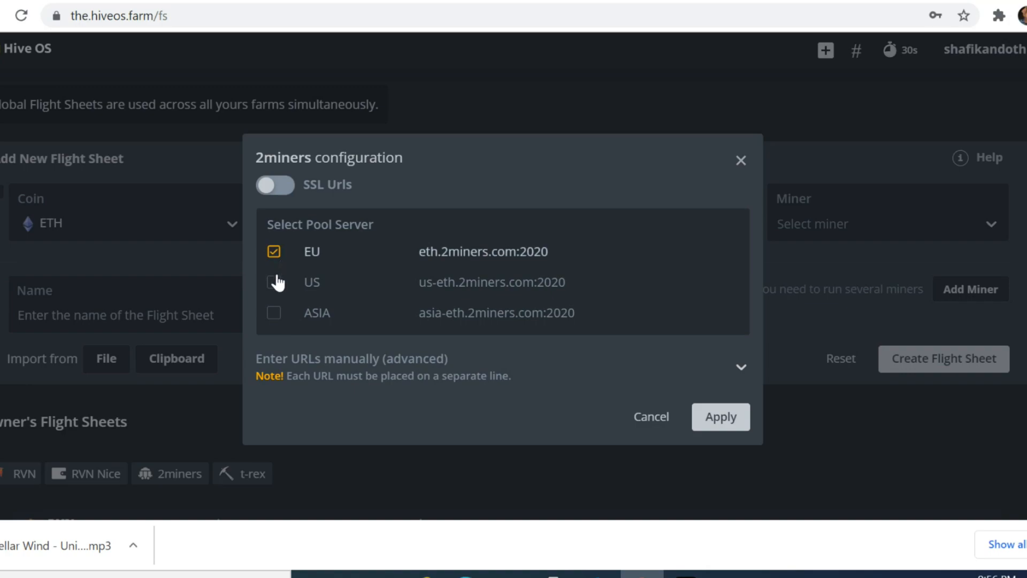
pyautogui.click(720, 416)
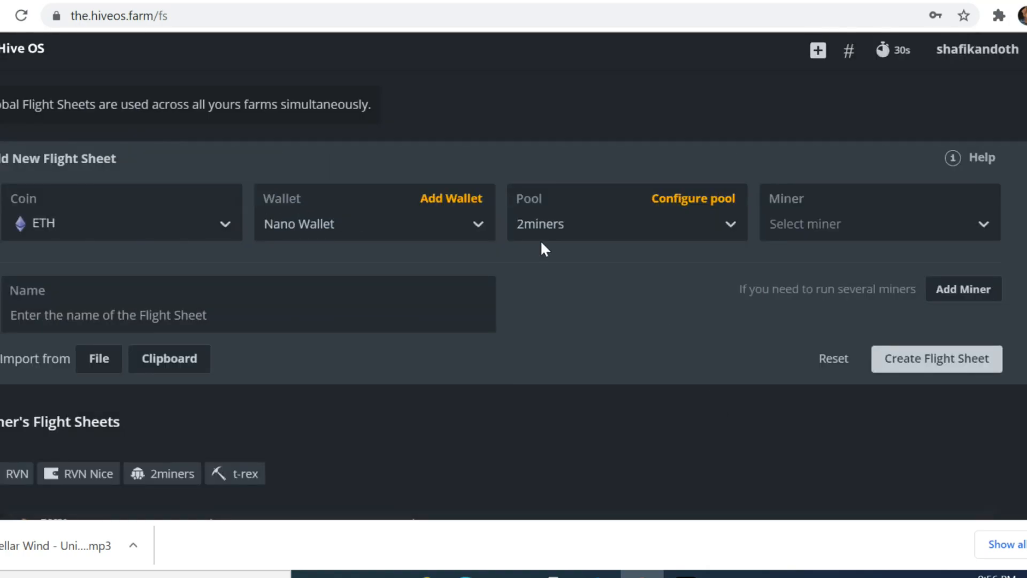
pyautogui.moveTo(606, 226)
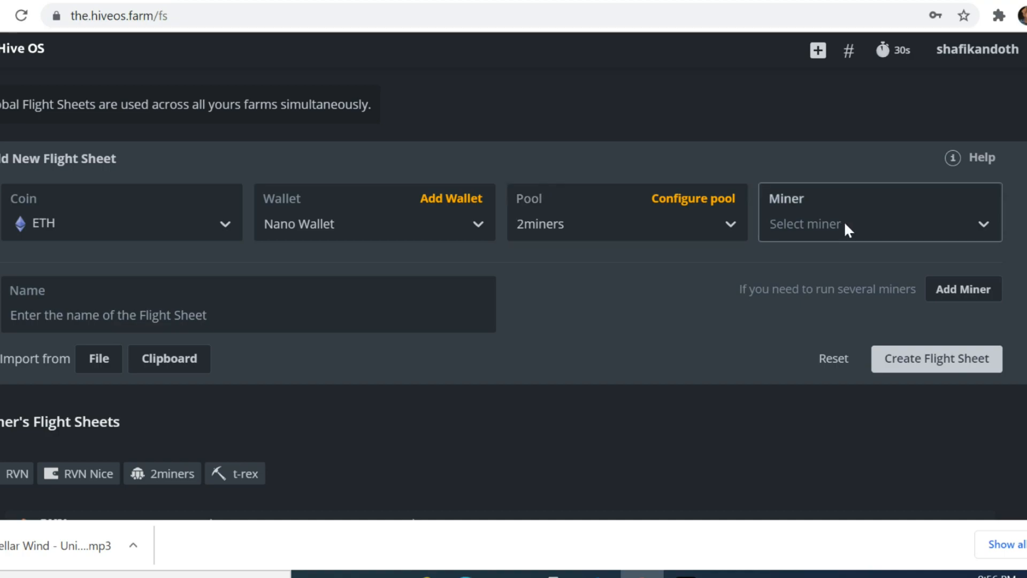
pyautogui.click(877, 223)
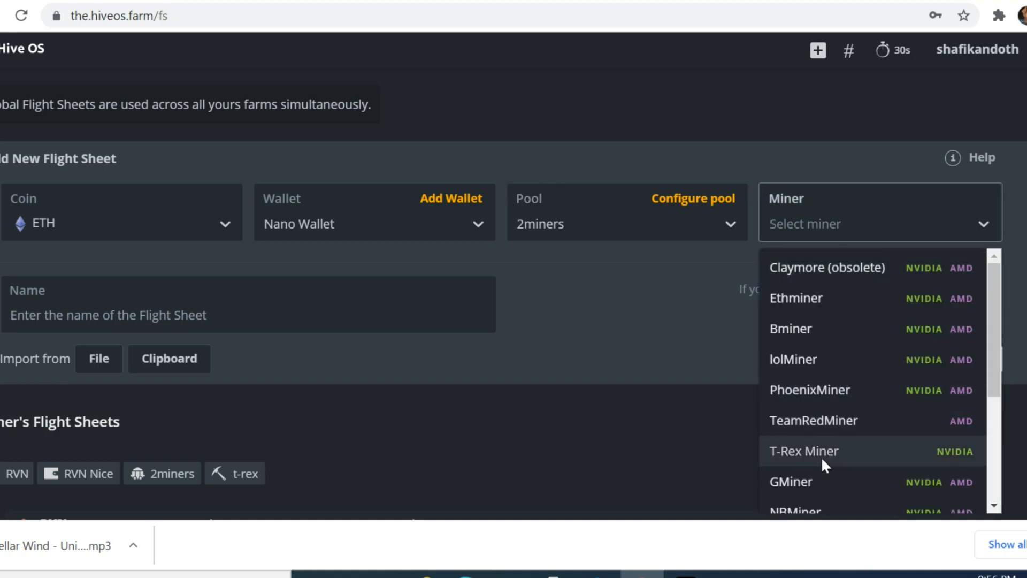
pyautogui.click(804, 451)
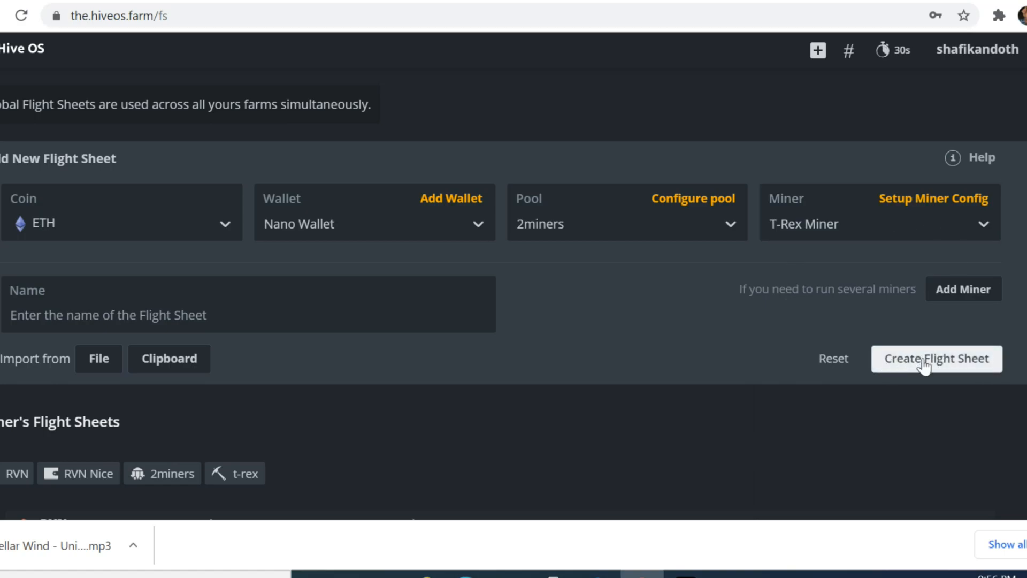
pyautogui.click(936, 359)
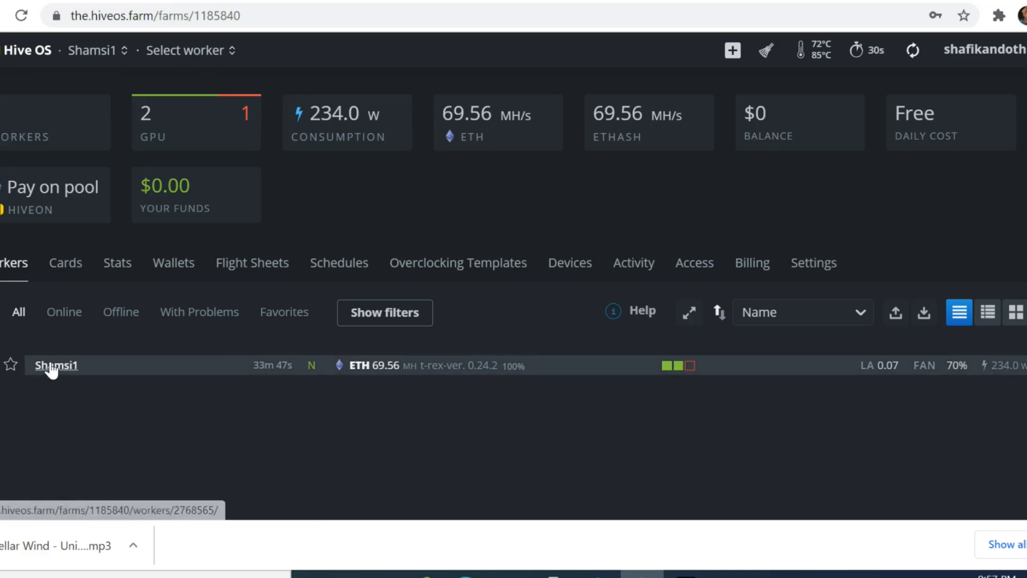
pyautogui.click(55, 365)
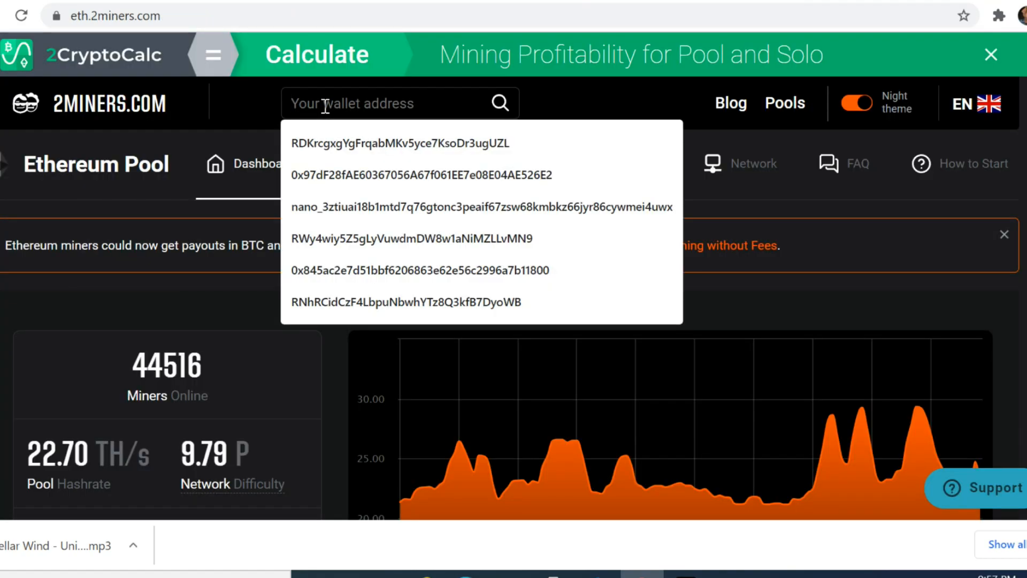
# Step: Look up the NANO address on 2miners, check its rewards, and show its Account Settings payout options
pyautogui.click(482, 206)
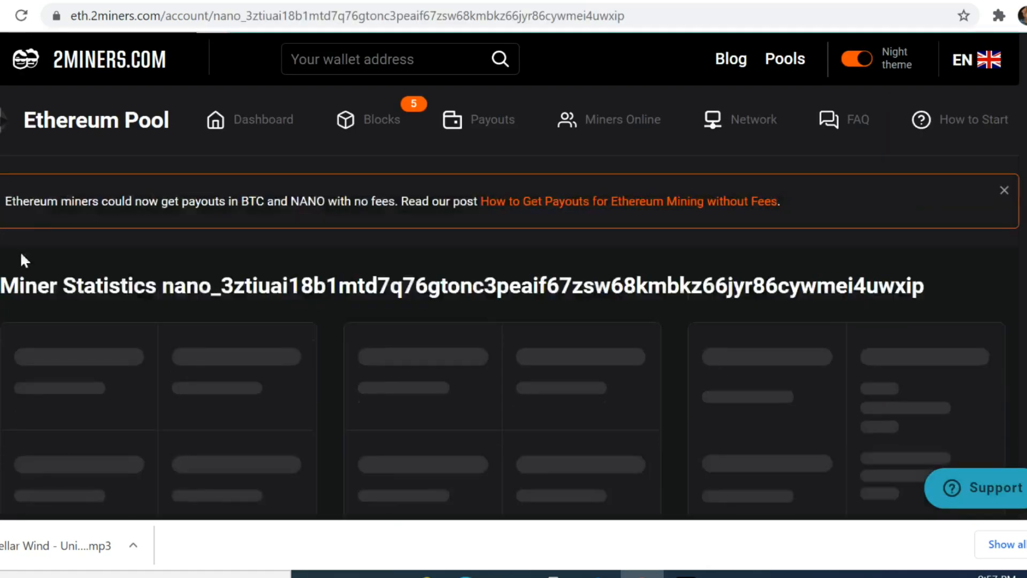
pyautogui.scroll(-3)
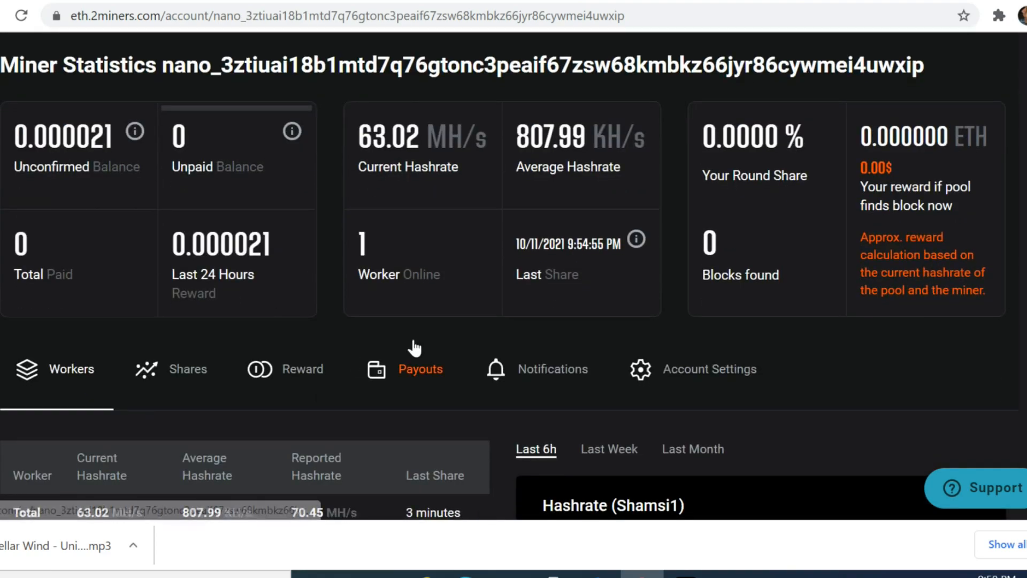
pyautogui.click(303, 368)
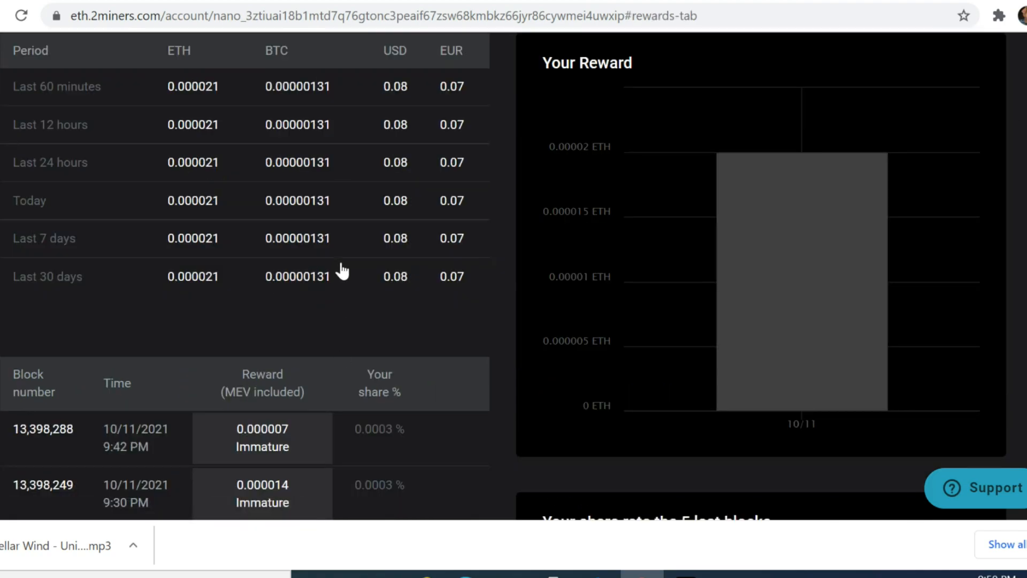
pyautogui.scroll(3)
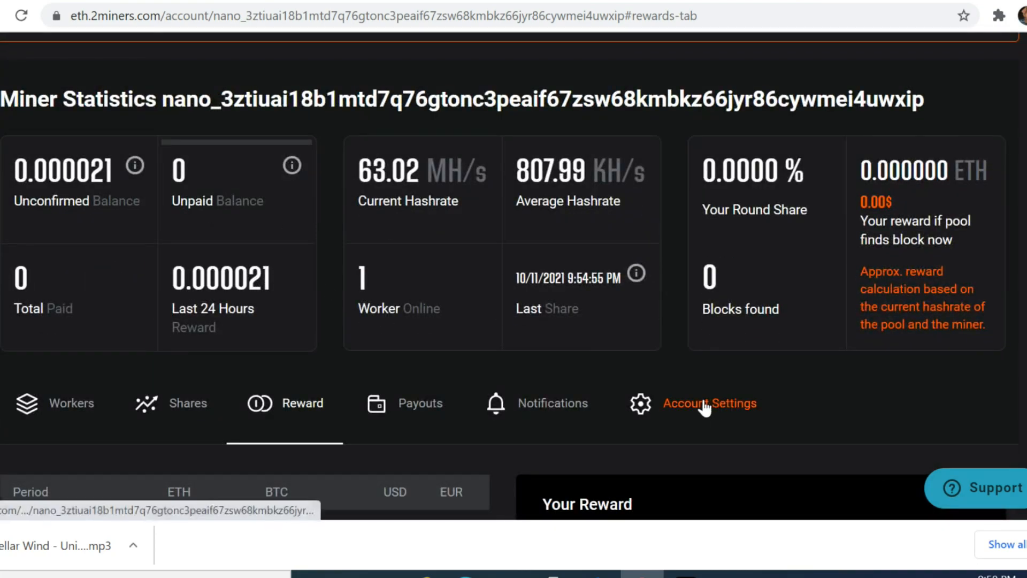
pyautogui.click(710, 403)
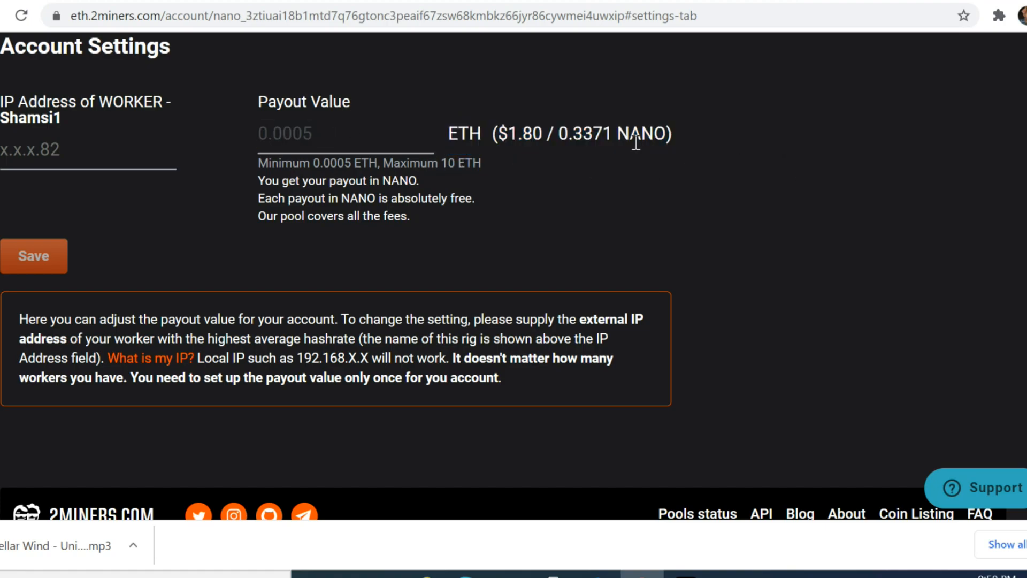
pyautogui.moveTo(515, 166)
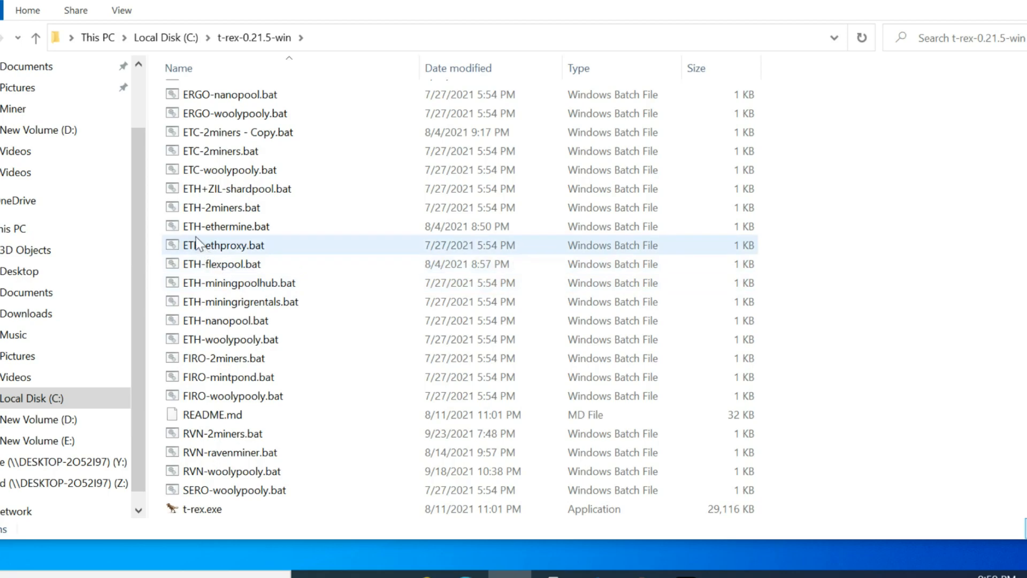
# Step: In ETH-2miners.bat, replace the 0x wallet address with the NANO address and save the file
pyautogui.click(220, 207)
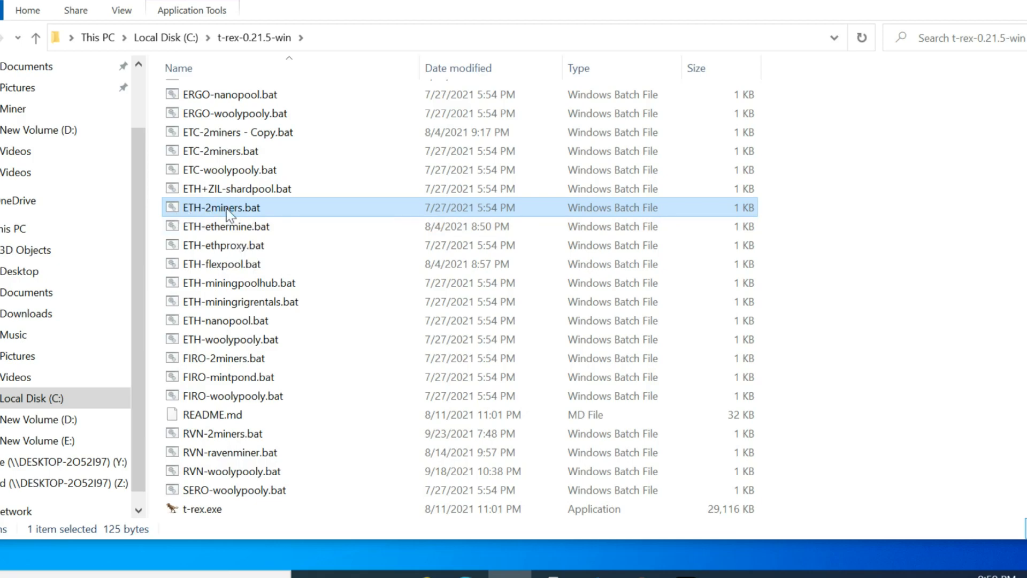
pyautogui.doubleClick(221, 207)
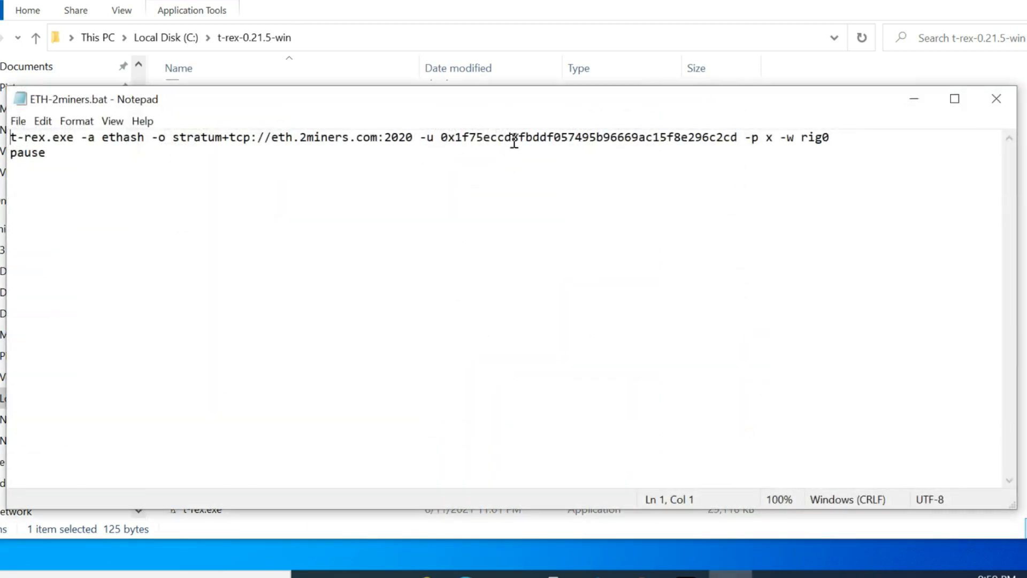
pyautogui.moveTo(457, 138); pyautogui.dragTo(737, 138)
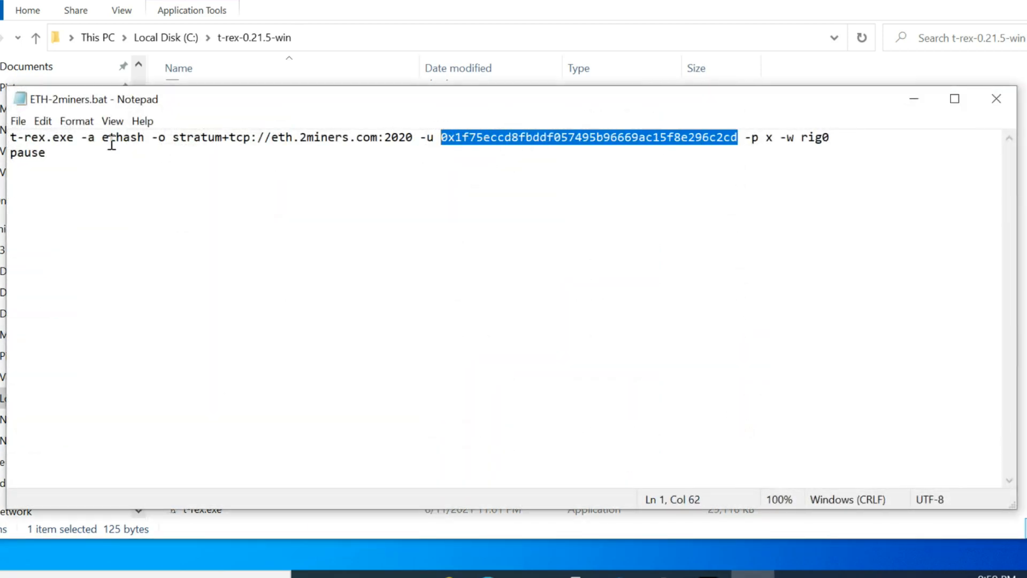
pyautogui.rightClick(554, 141)
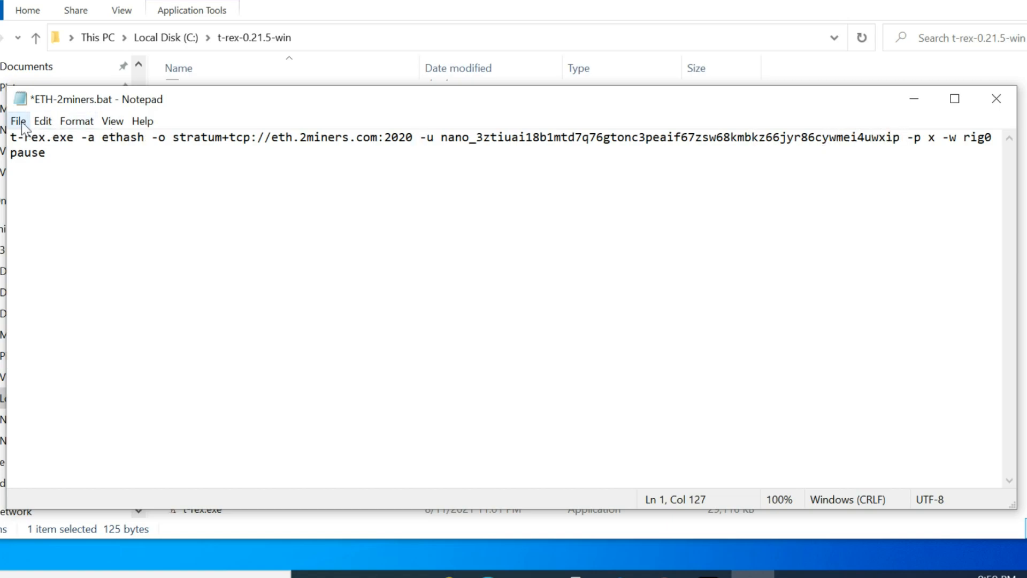
pyautogui.click(18, 121)
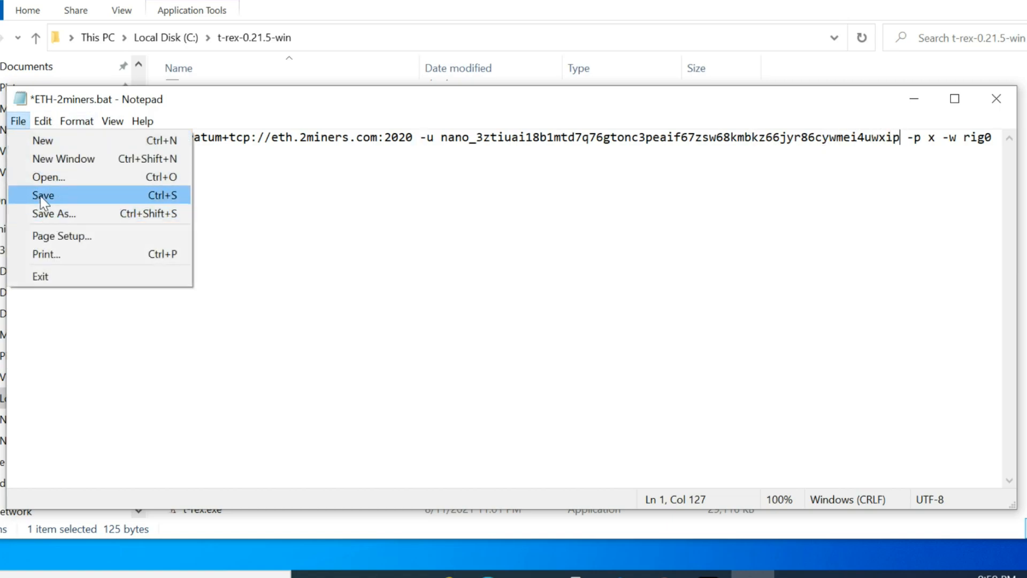
pyautogui.click(43, 195)
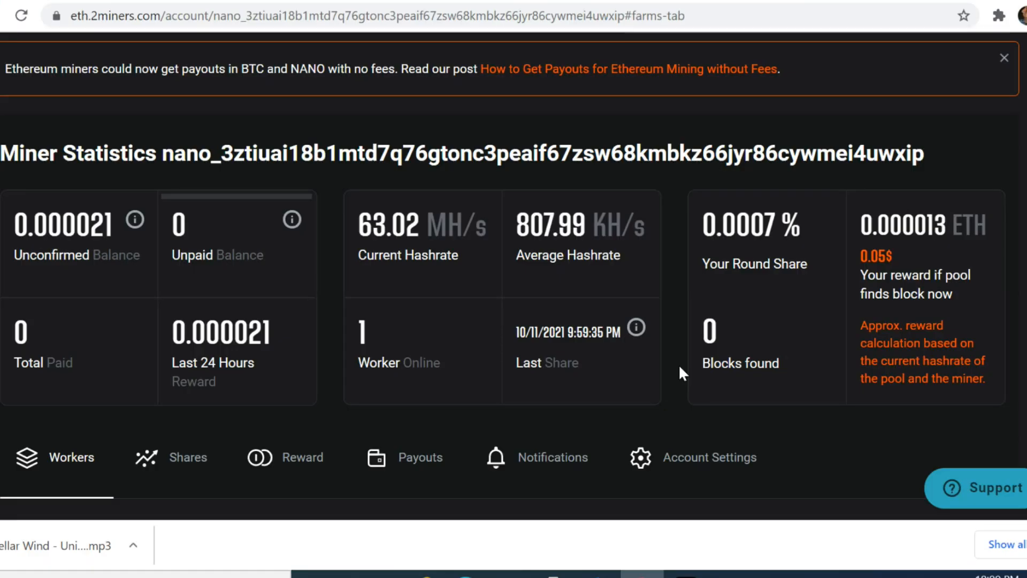
# Step: Review the 2miners payout history and highlight the $0 transaction fee, then return to KuCoin balances
pyautogui.click(419, 457)
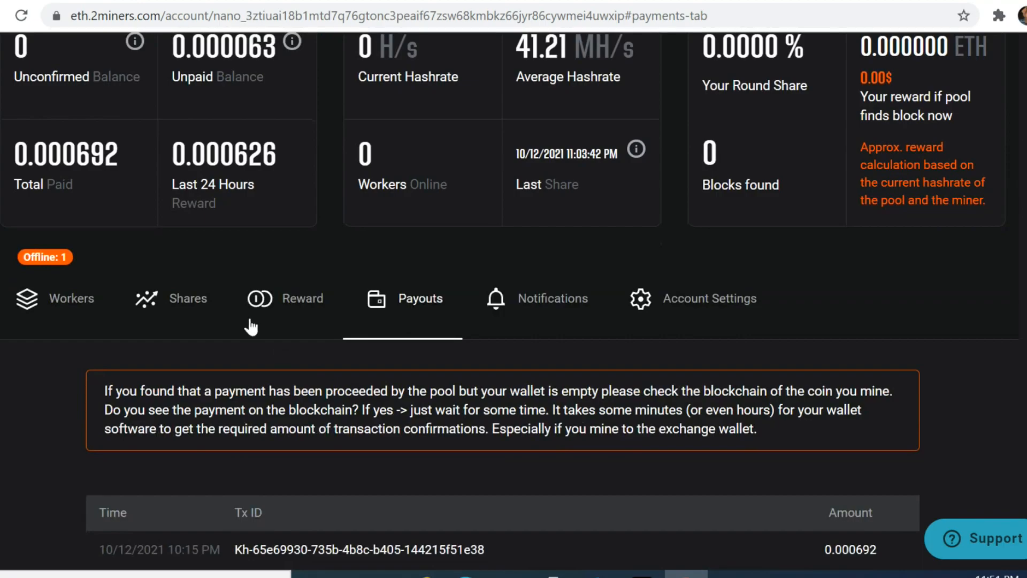
pyautogui.moveTo(16, 154)
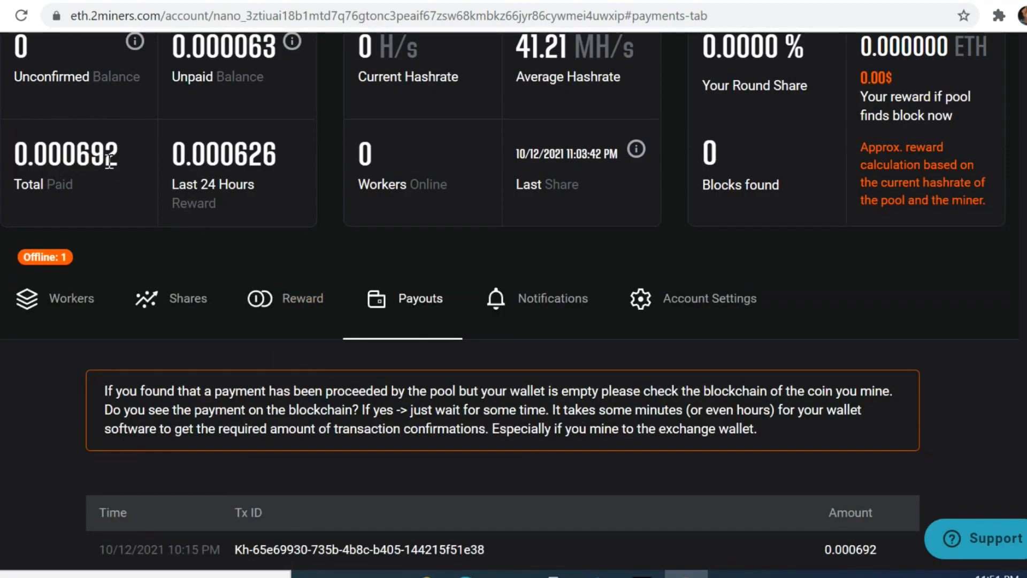
pyautogui.moveTo(303, 299)
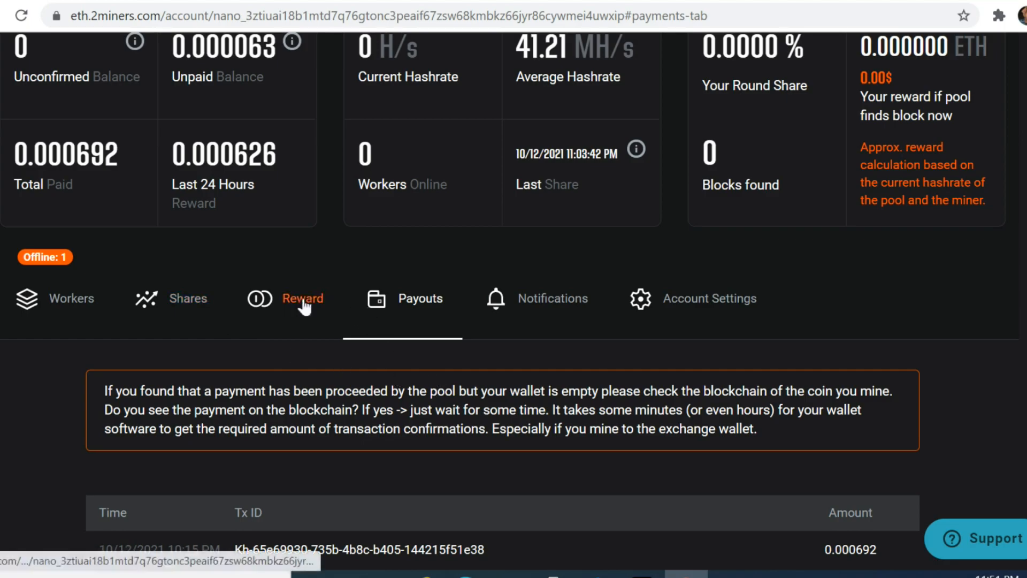
pyautogui.scroll(-3)
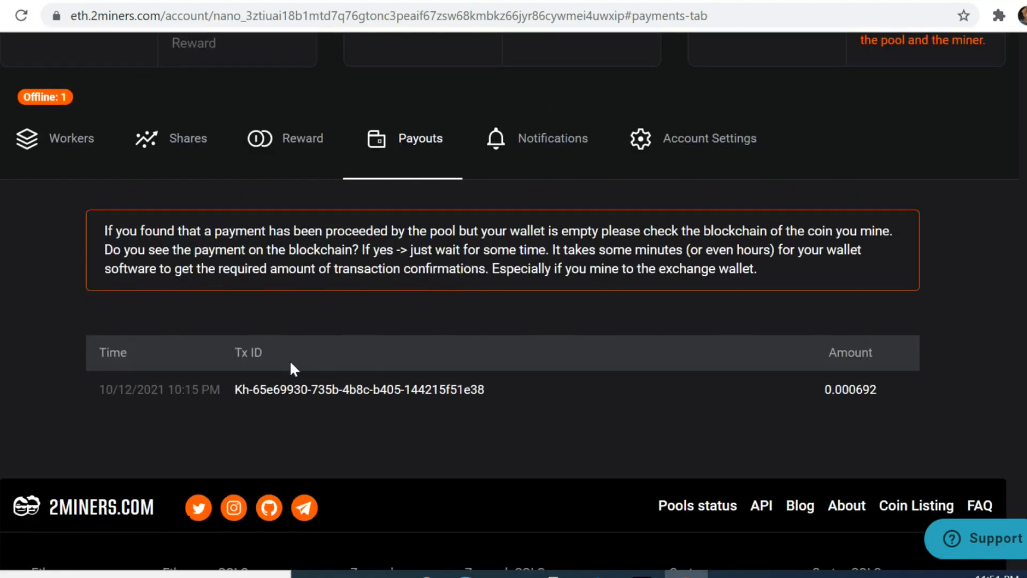
pyautogui.moveTo(901, 385)
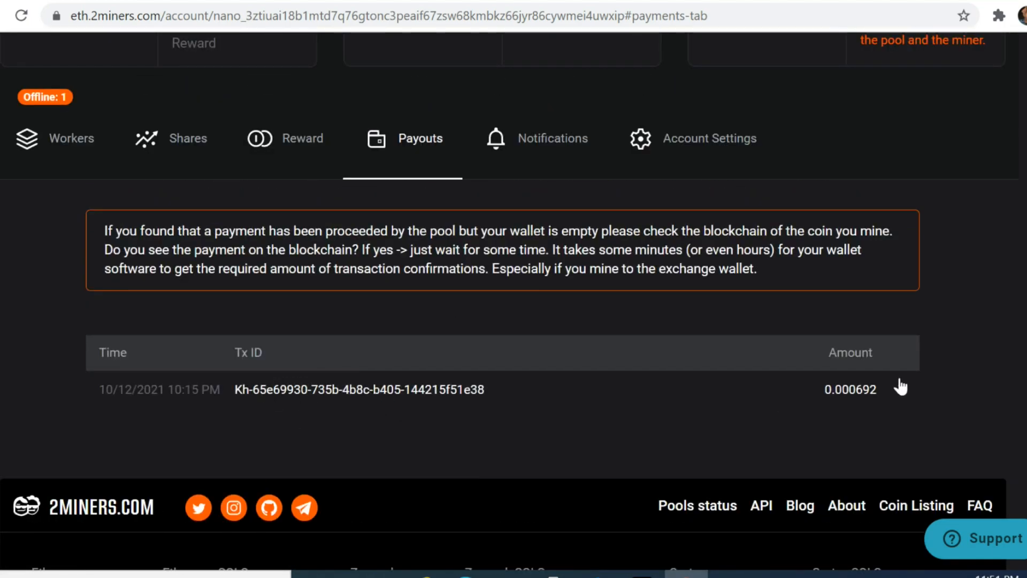
pyautogui.scroll(-3)
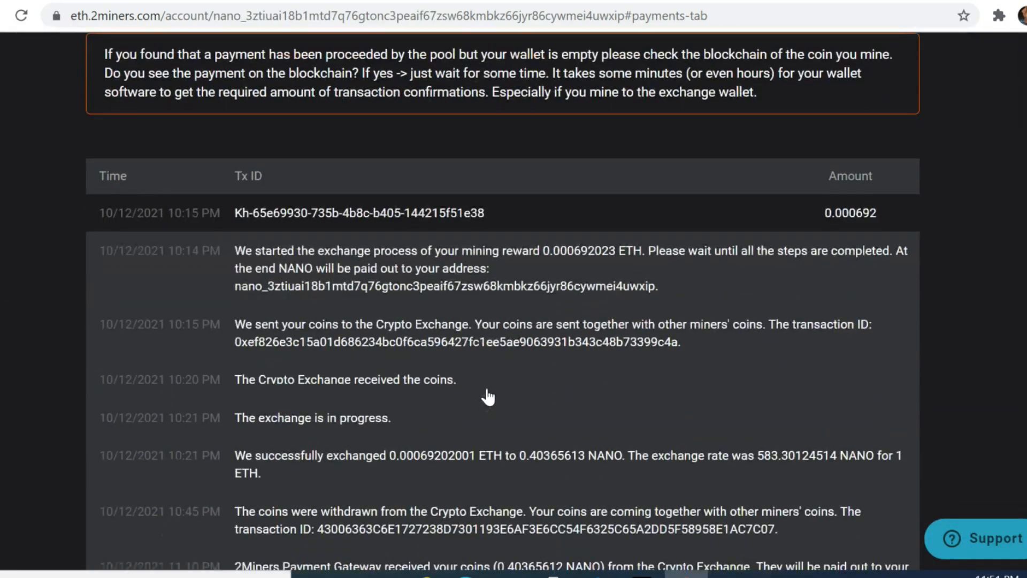
pyautogui.scroll(-3)
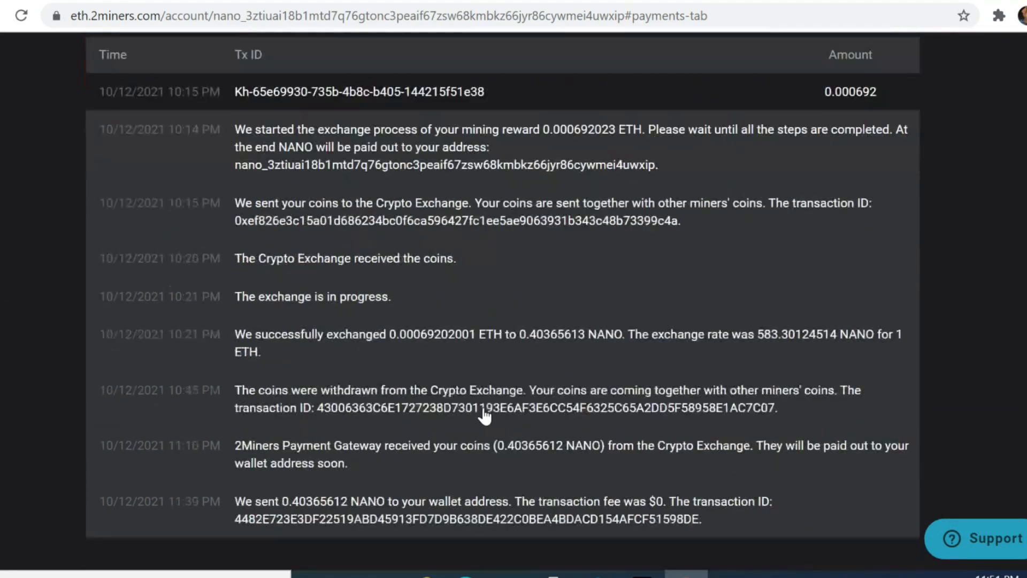
pyautogui.scroll(-3)
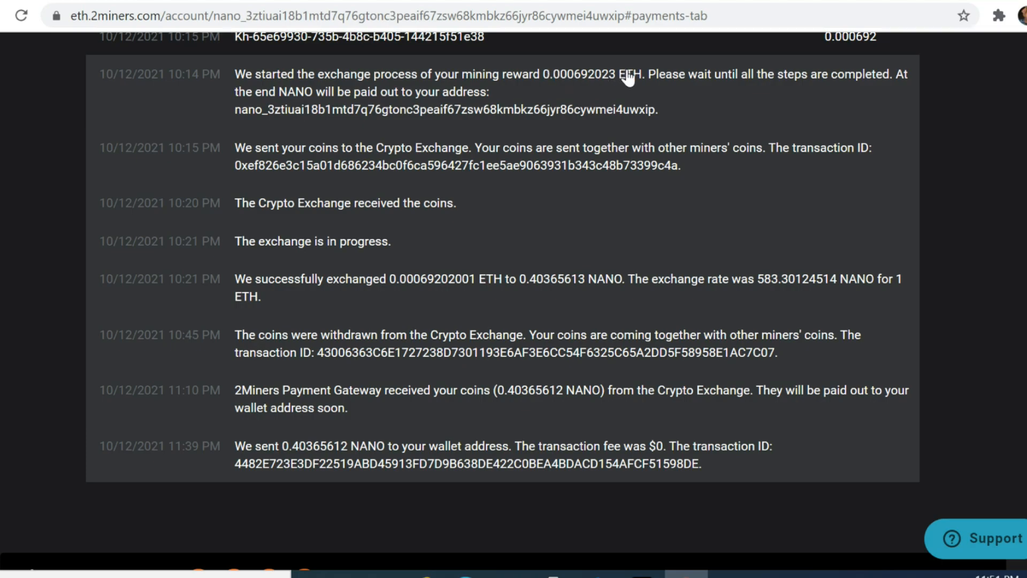
pyautogui.moveTo(385, 399)
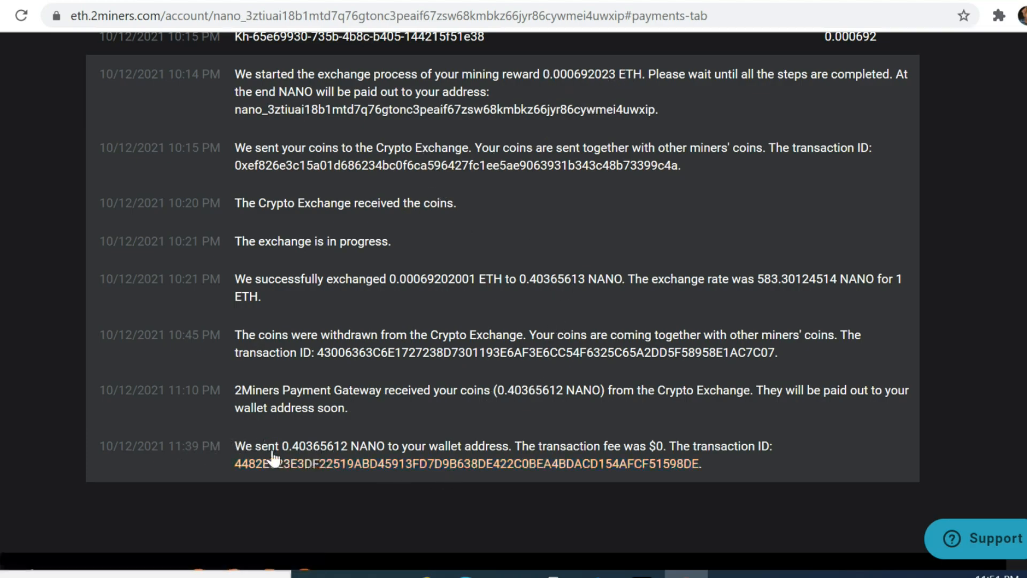
pyautogui.moveTo(382, 456)
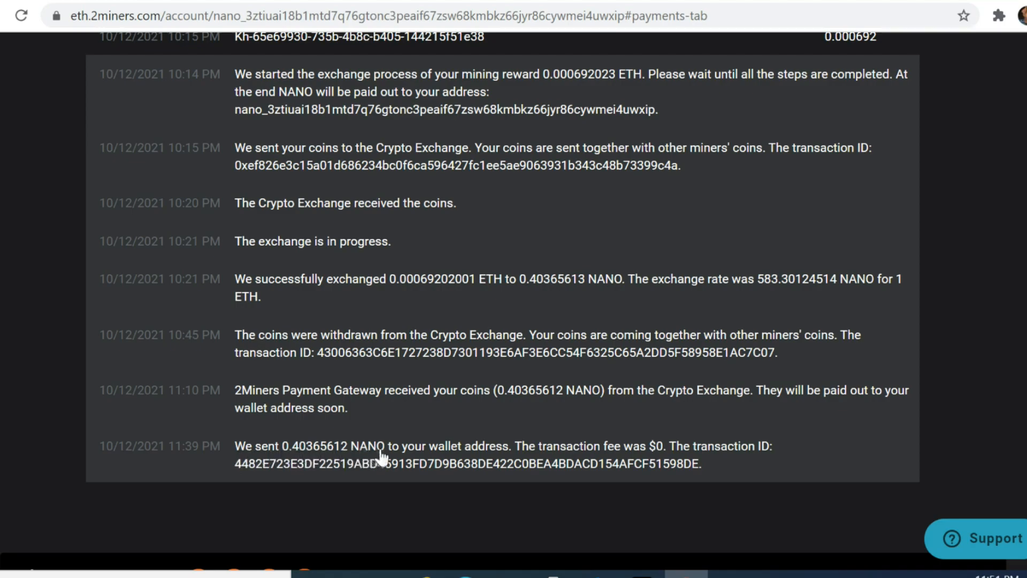
pyautogui.moveTo(655, 454)
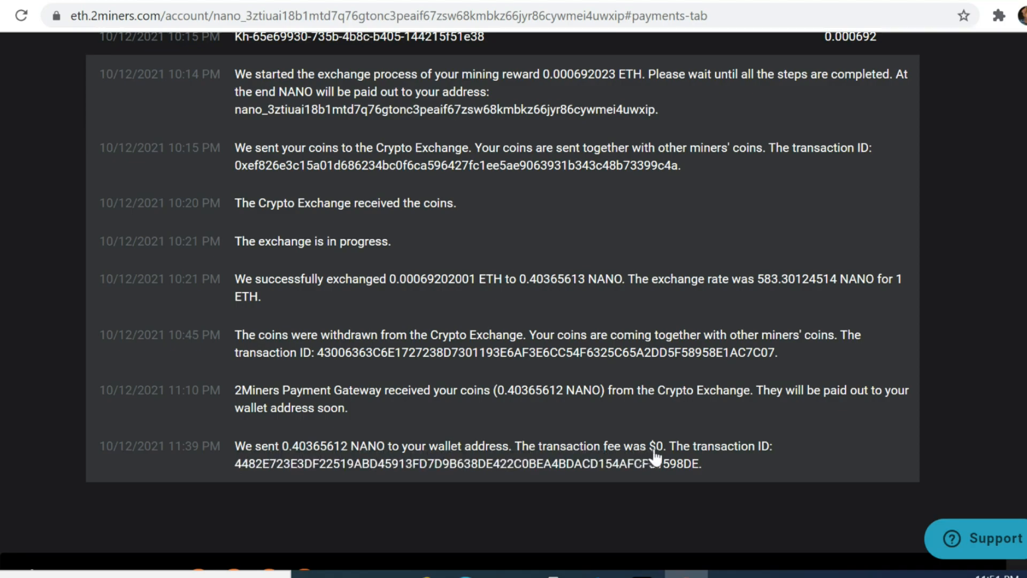
pyautogui.moveTo(524, 446); pyautogui.dragTo(667, 446)
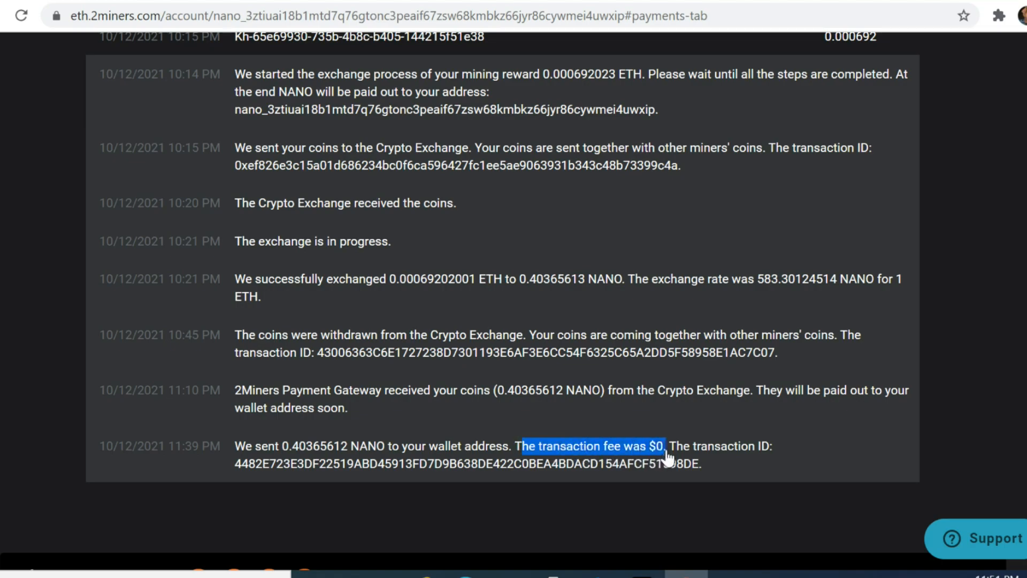
pyautogui.moveTo(811, 477)
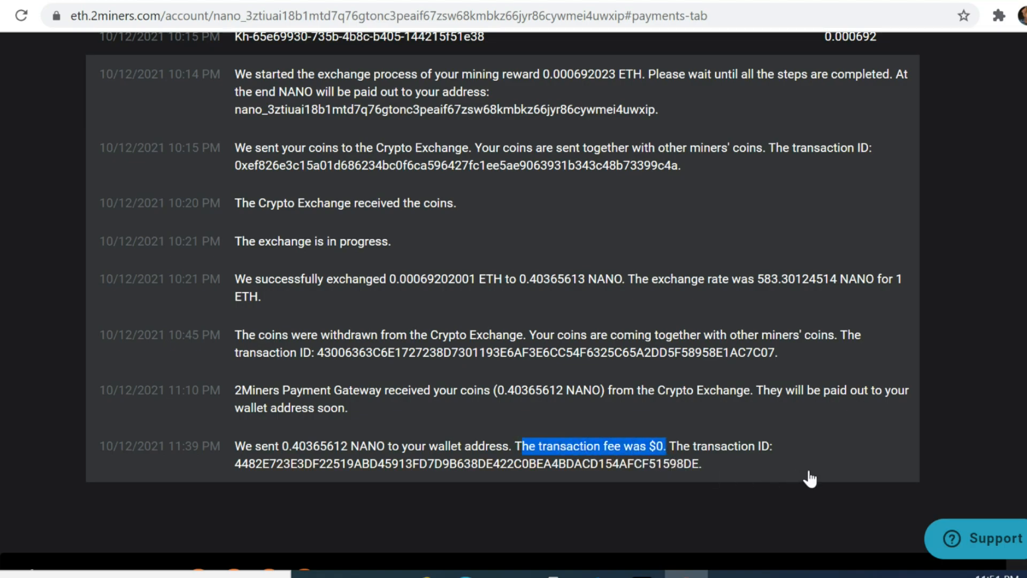
pyautogui.click(210, 14)
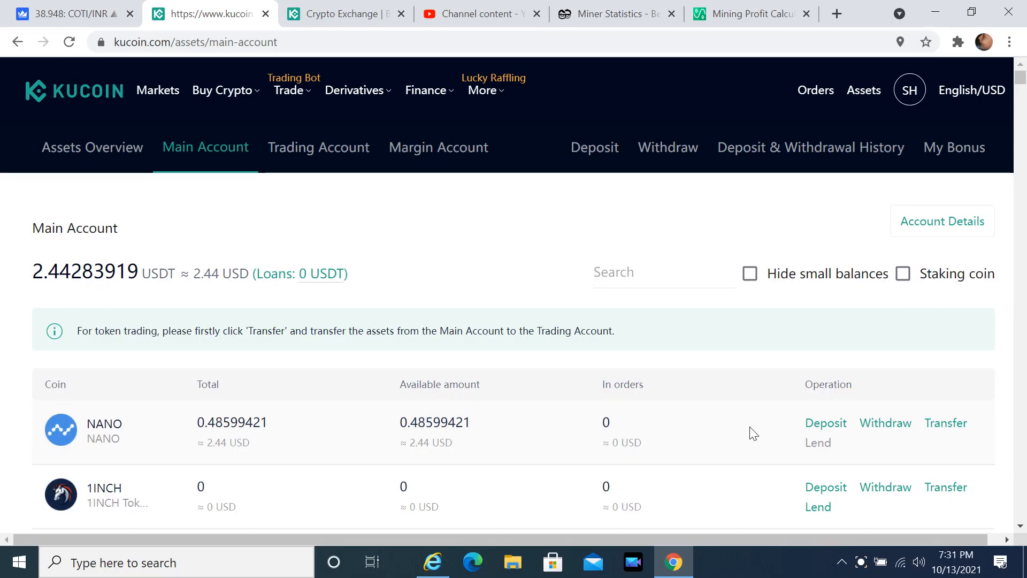
pyautogui.moveTo(860, 438)
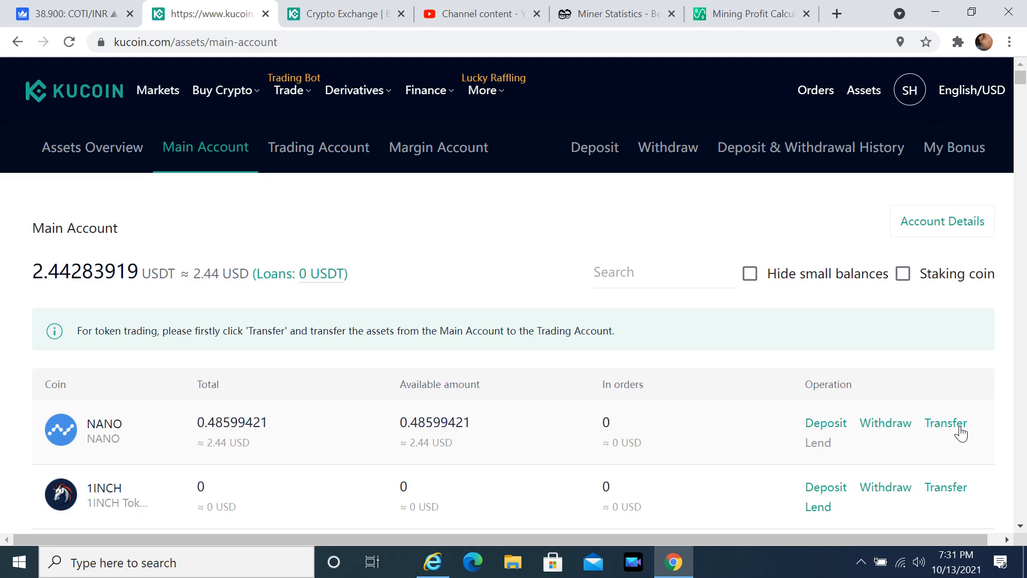
pyautogui.moveTo(956, 432)
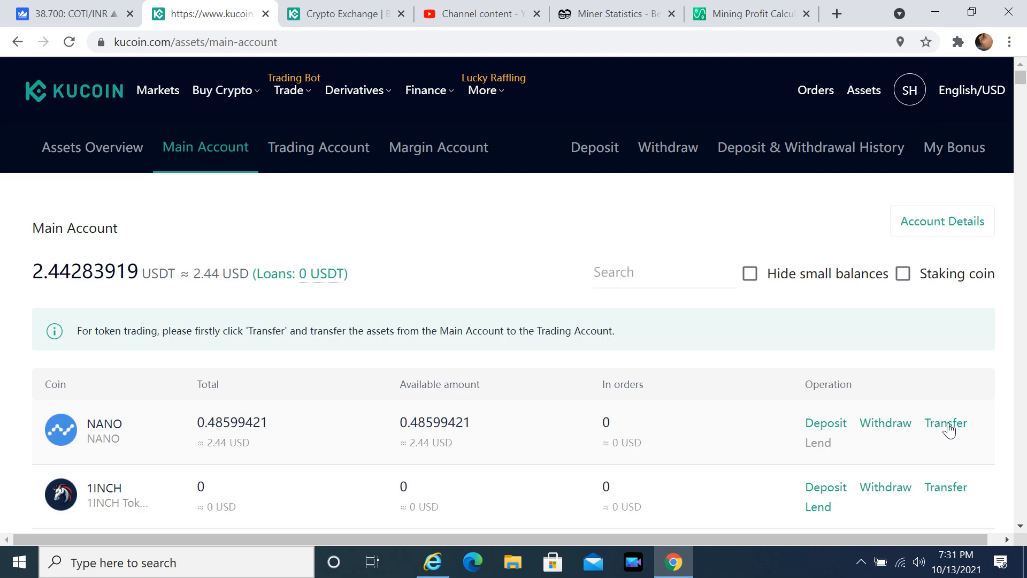
# Step: Transfer 0.48599421 NANO from the Main Account to the Trading Account
pyautogui.click(946, 423)
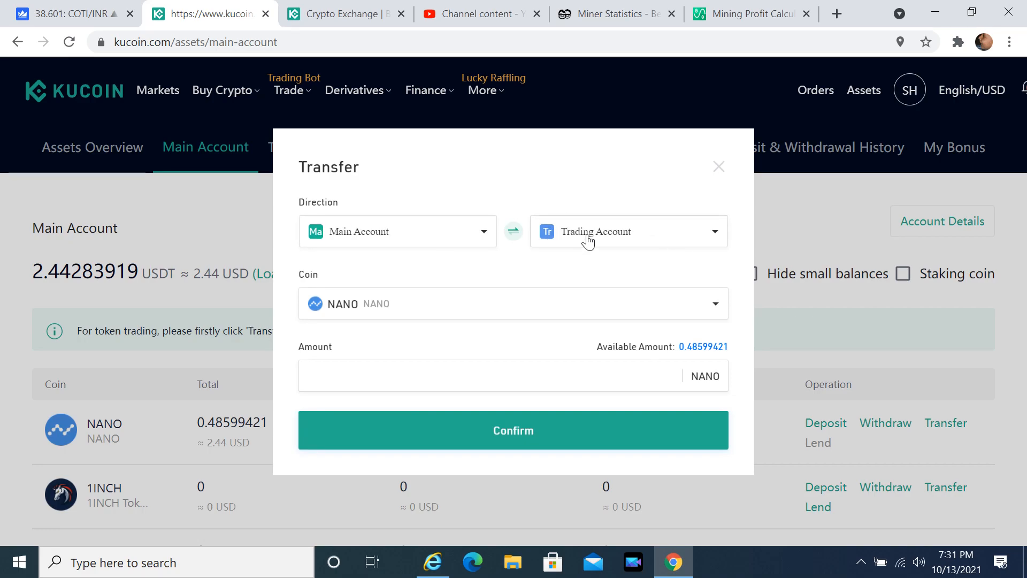
pyautogui.write('0.48599421')
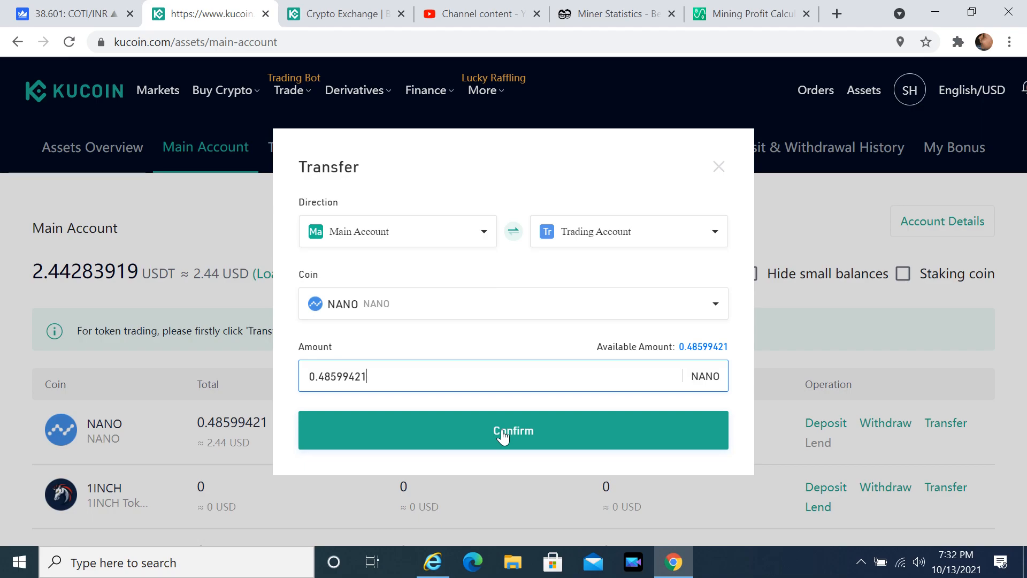
pyautogui.click(513, 430)
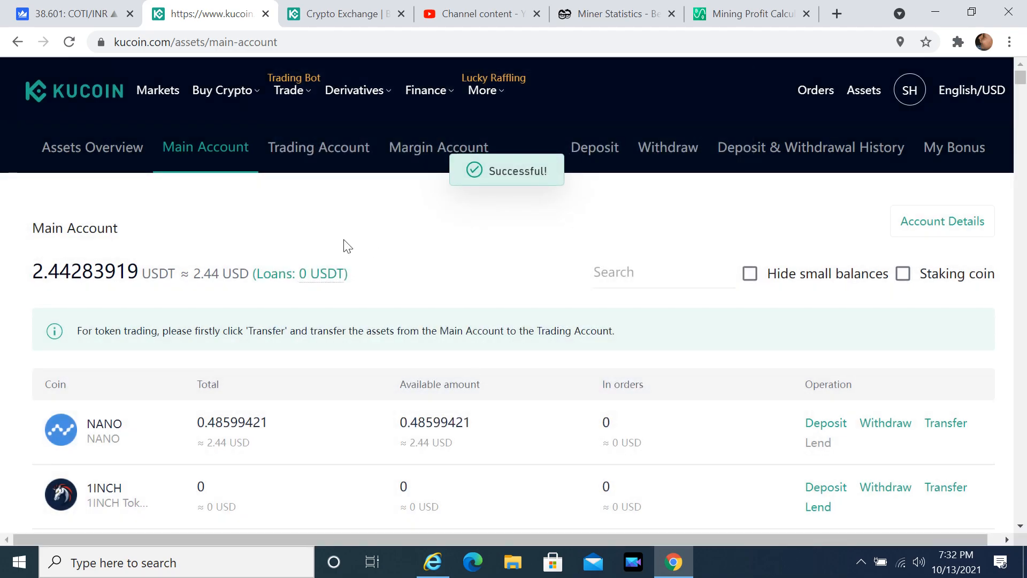
pyautogui.moveTo(319, 147)
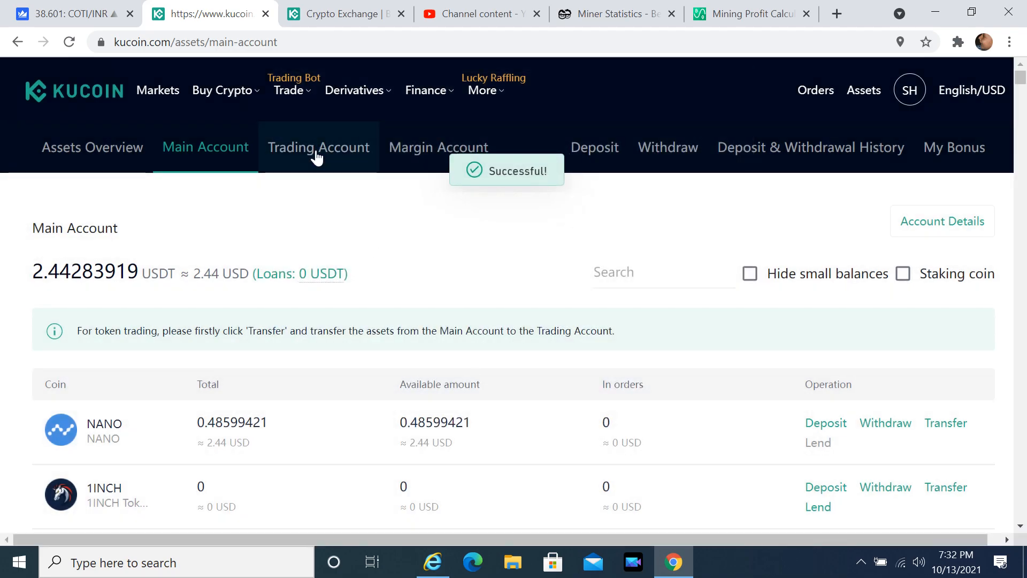
# Step: Filter the Trading Account for nano and view the markets NANO can trade in
pyautogui.click(319, 147)
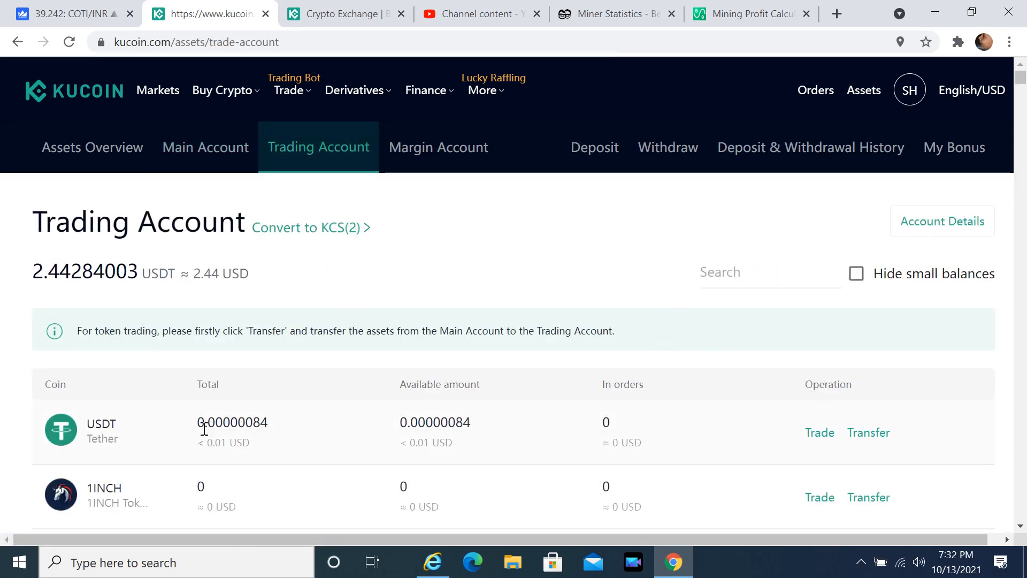
pyautogui.click(760, 271)
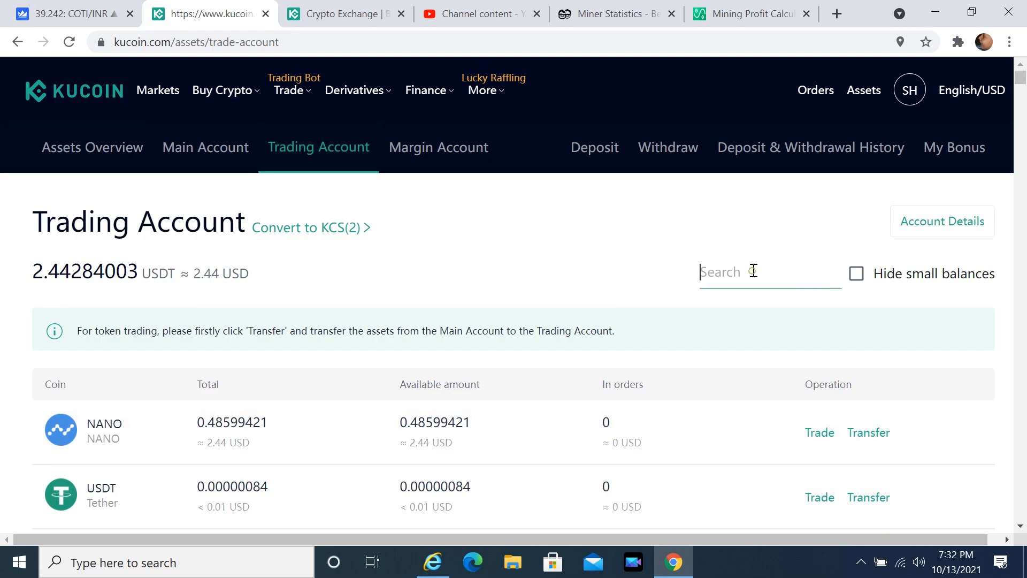
pyautogui.write('nano')
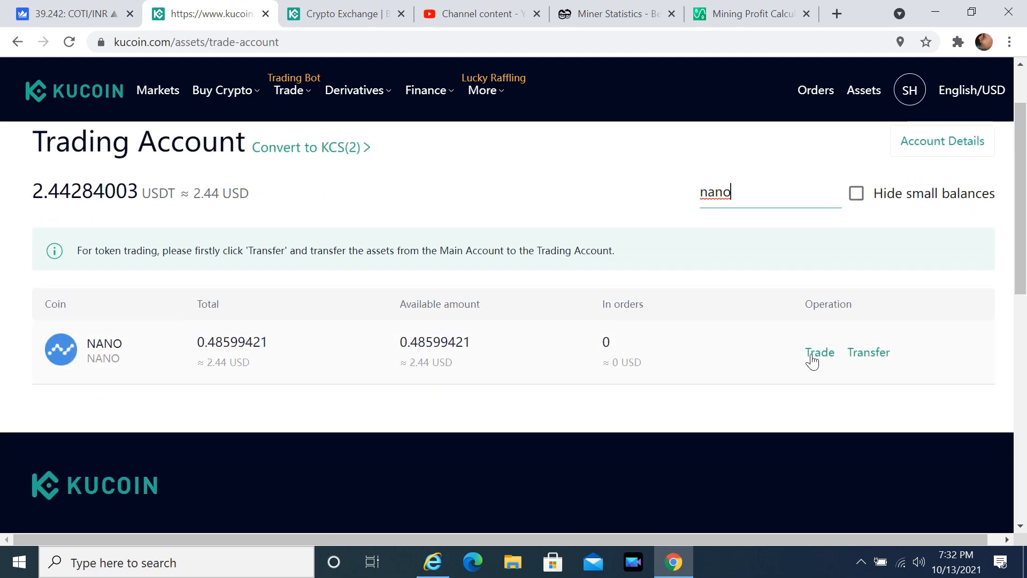
pyautogui.moveTo(542, 353)
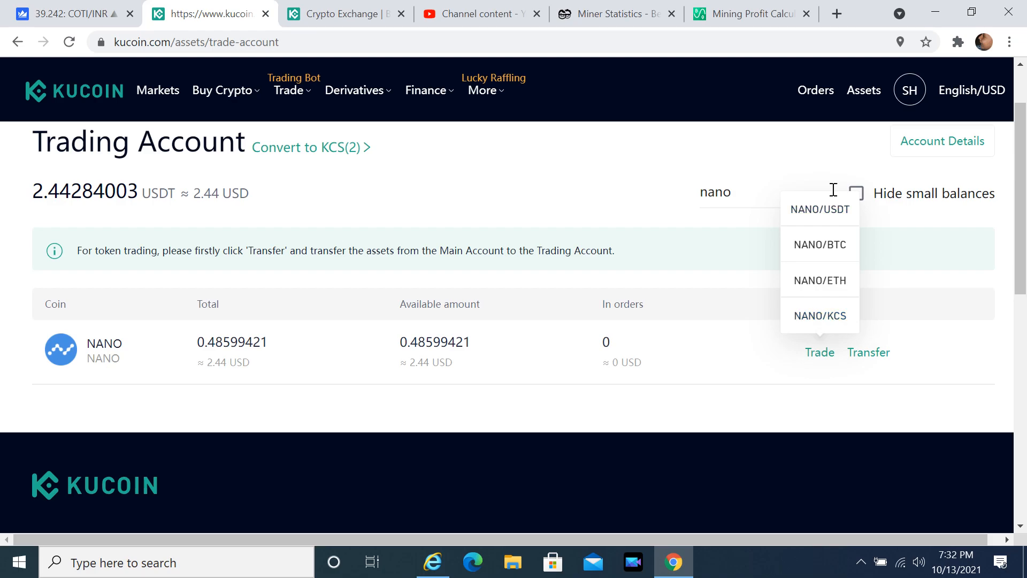
pyautogui.click(820, 208)
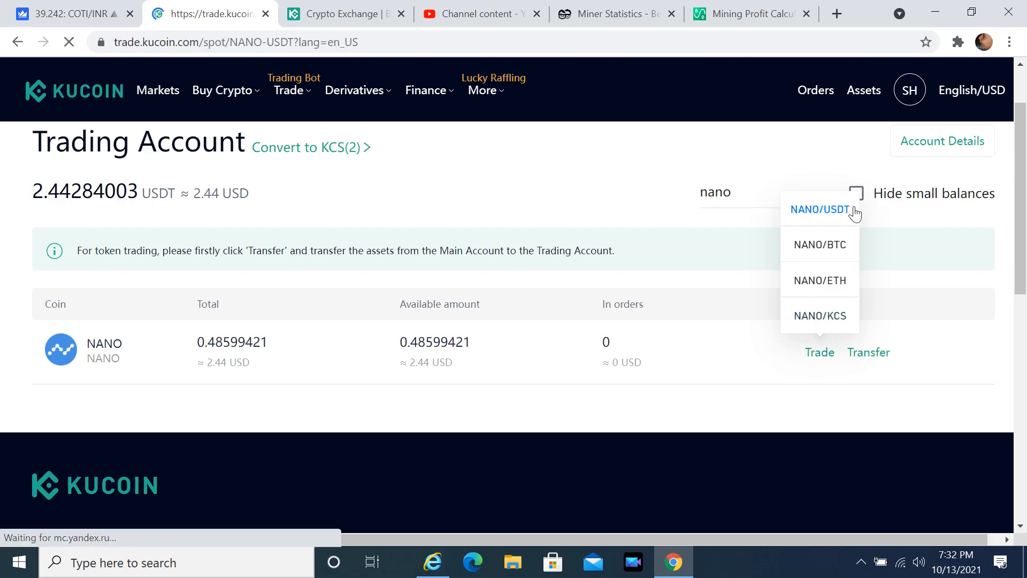
# Step: Sell 100% of the NANO balance at market price on the NANO/USDT pair
pyautogui.click(818, 208)
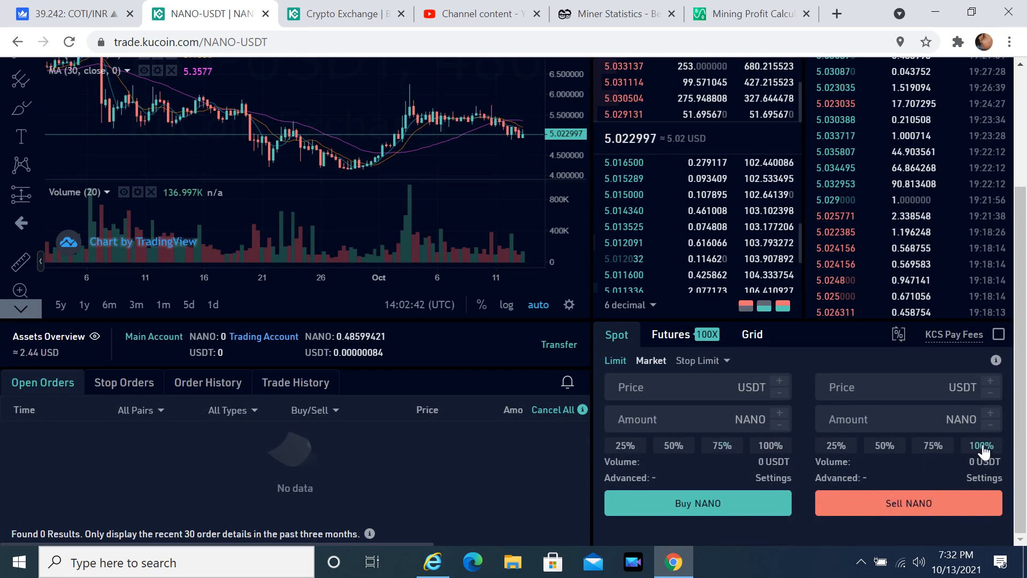
pyautogui.click(982, 445)
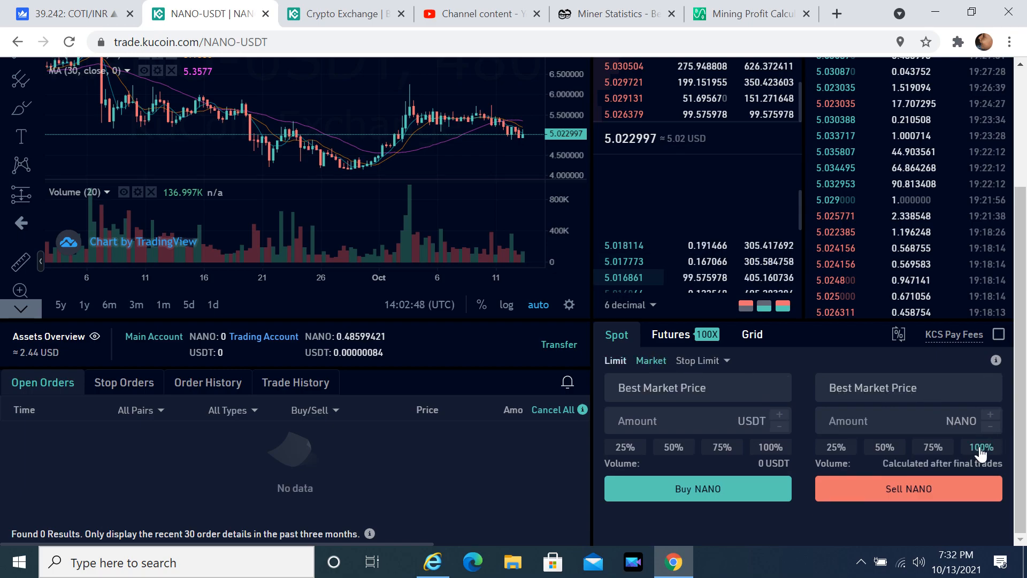
pyautogui.click(980, 447)
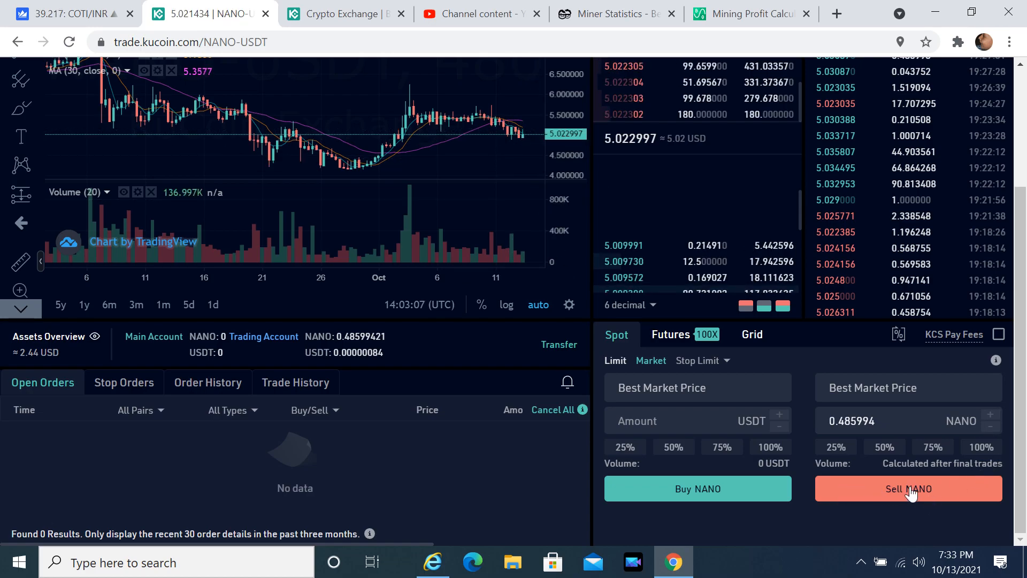
pyautogui.click(909, 488)
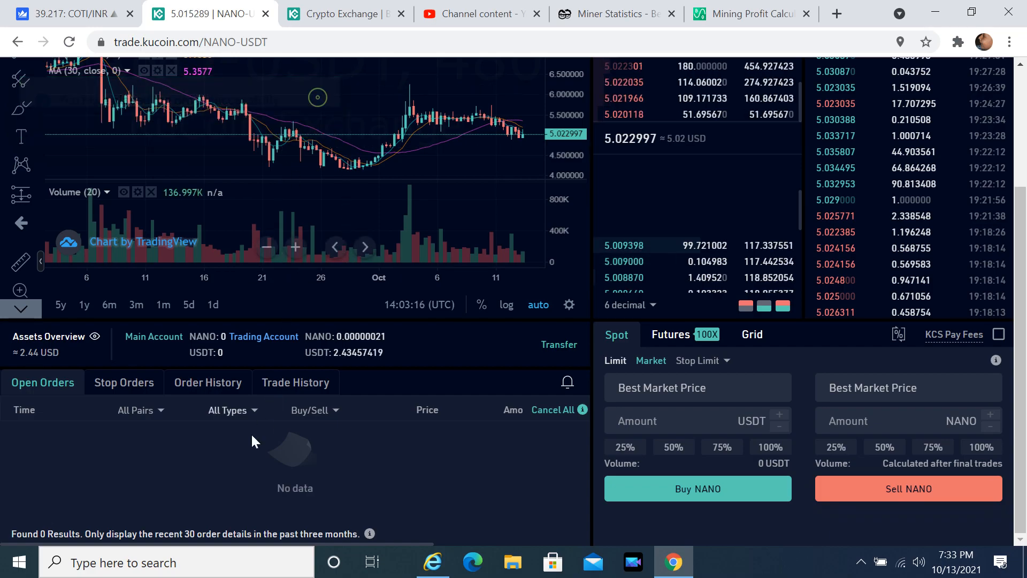
# Step: Review the filled sells in Trade History and Order History
pyautogui.click(295, 382)
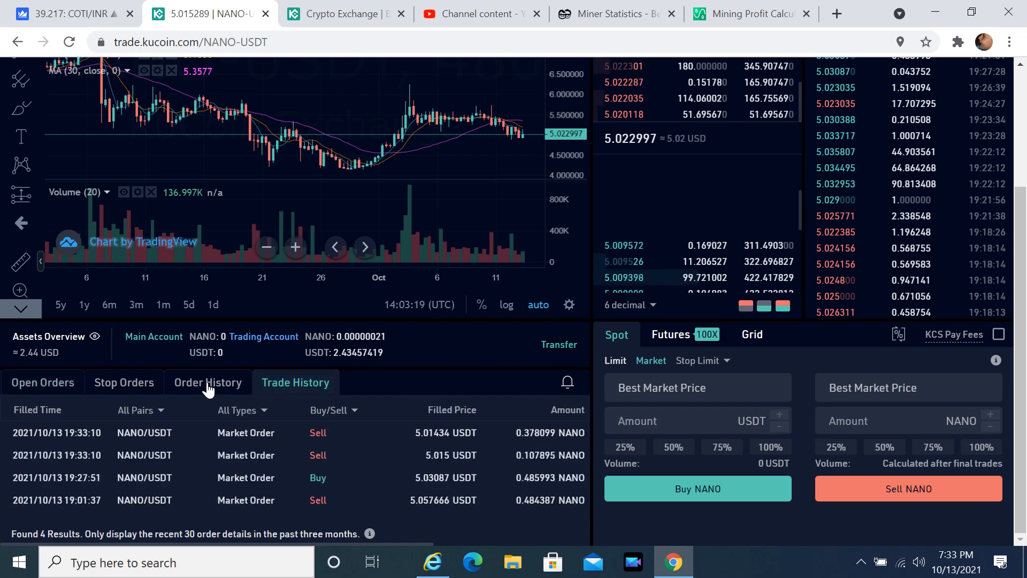
pyautogui.click(207, 382)
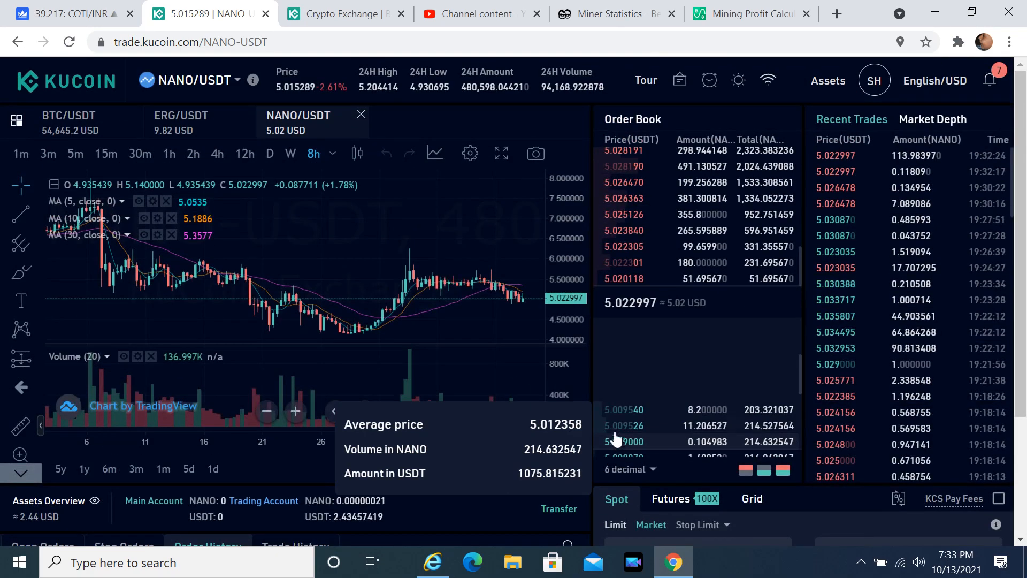
pyautogui.moveTo(494, 113)
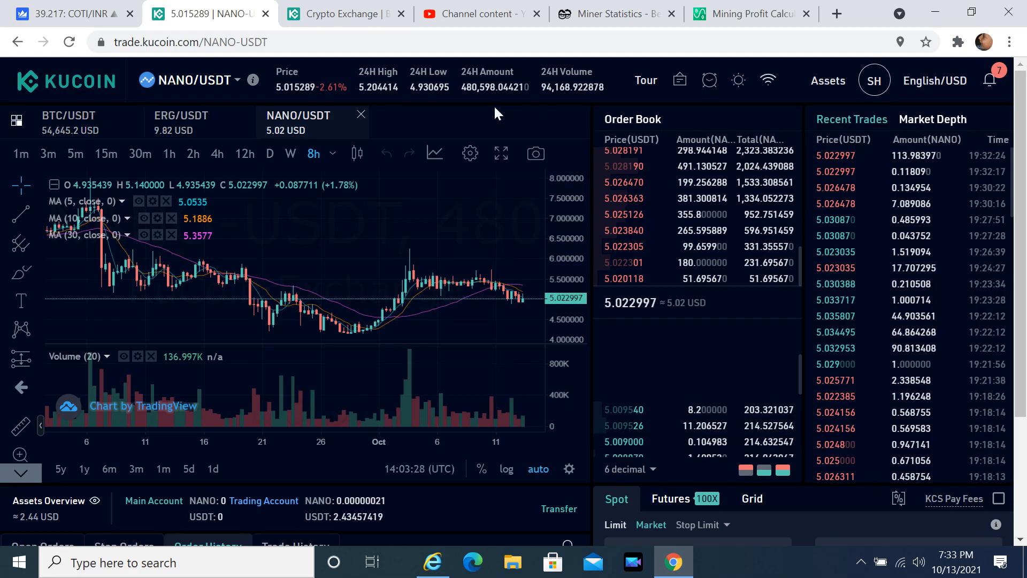
# Step: View the Trading Account balances: 2.43457419 USDT and 0.00000021 NANO
pyautogui.click(827, 80)
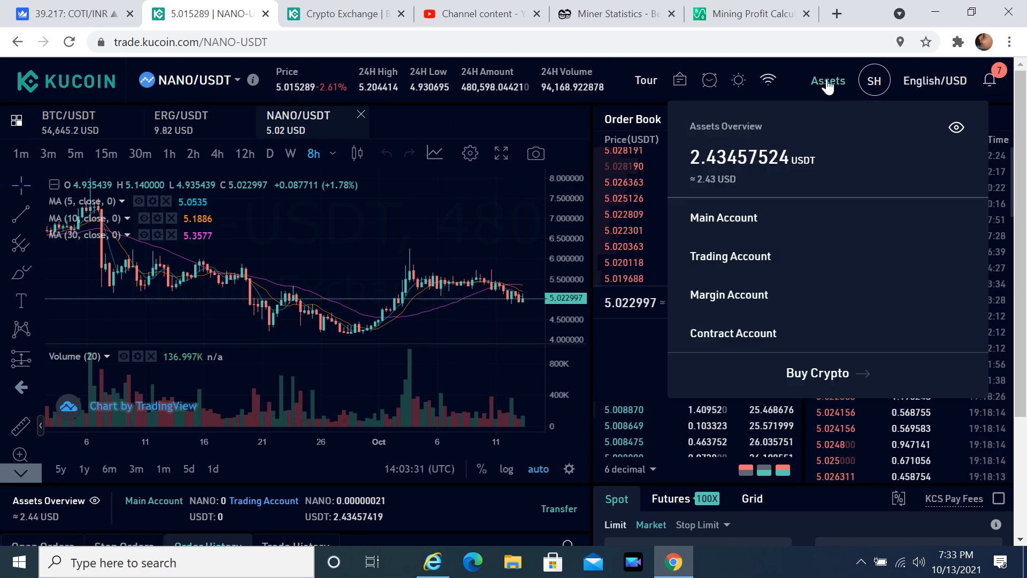
pyautogui.moveTo(730, 256)
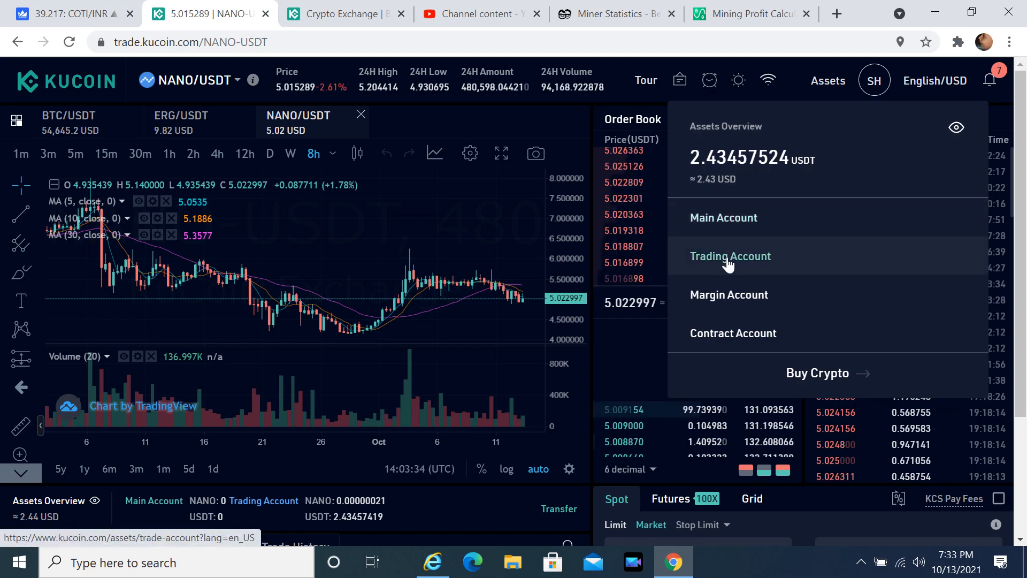
pyautogui.click(730, 256)
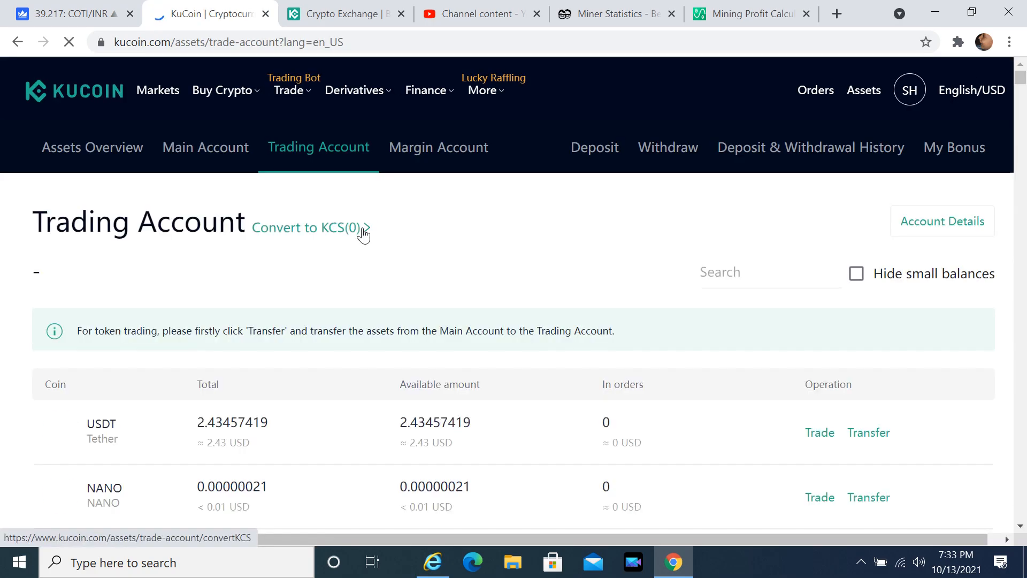